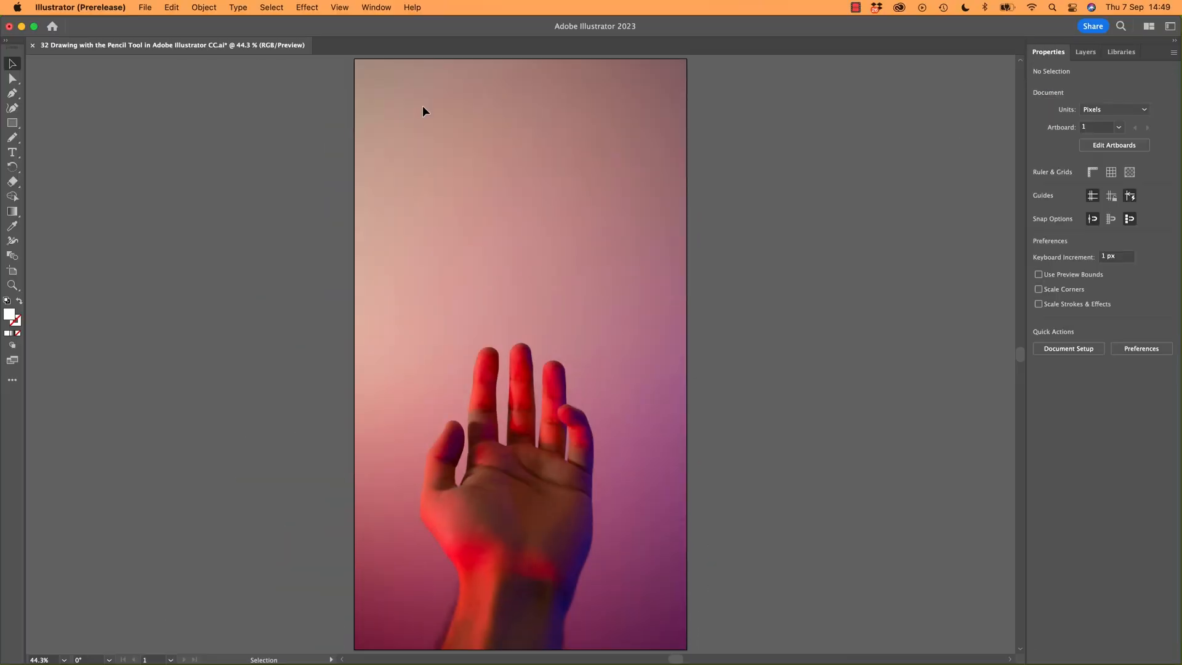
Choose the Pencil tool from the freehand drawing tool group.
{"action": "left_click", "coordinate": [12, 136]}
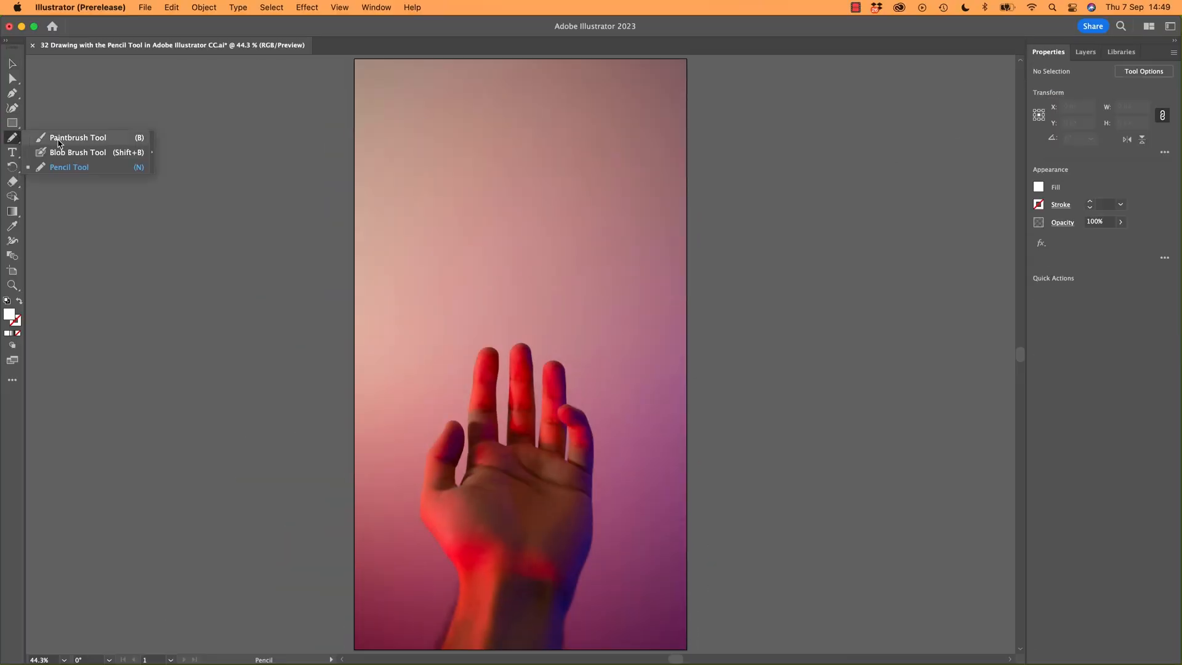
{"action": "mouse_move", "coordinate": [79, 145]}
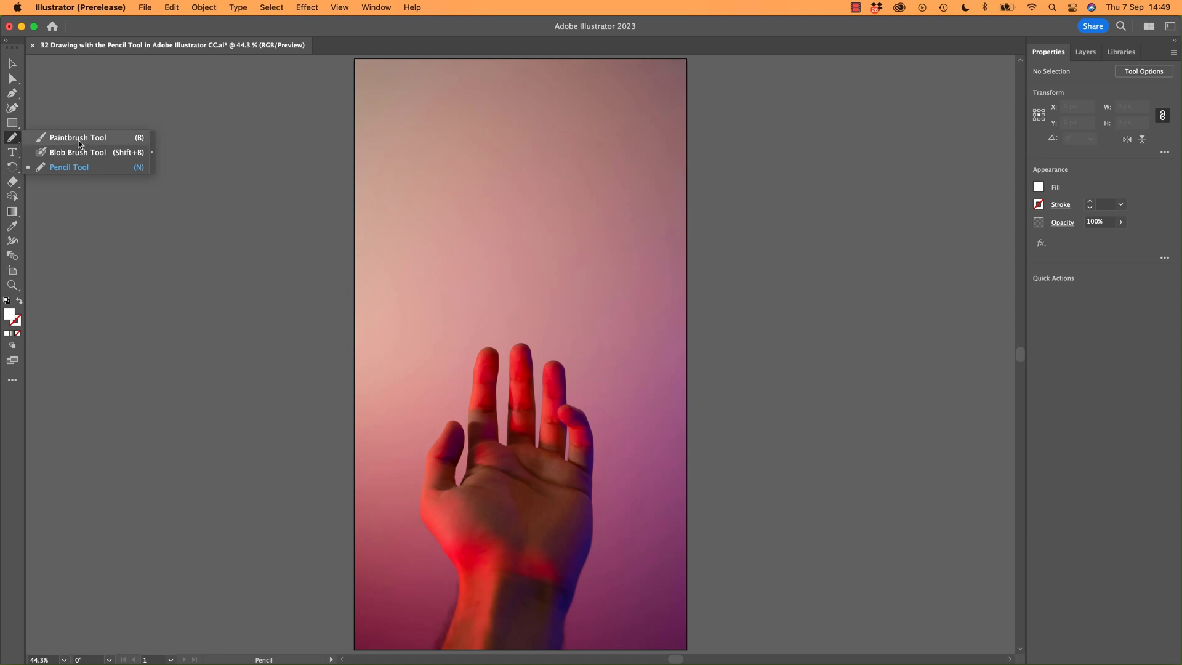
{"action": "left_click", "coordinate": [69, 166]}
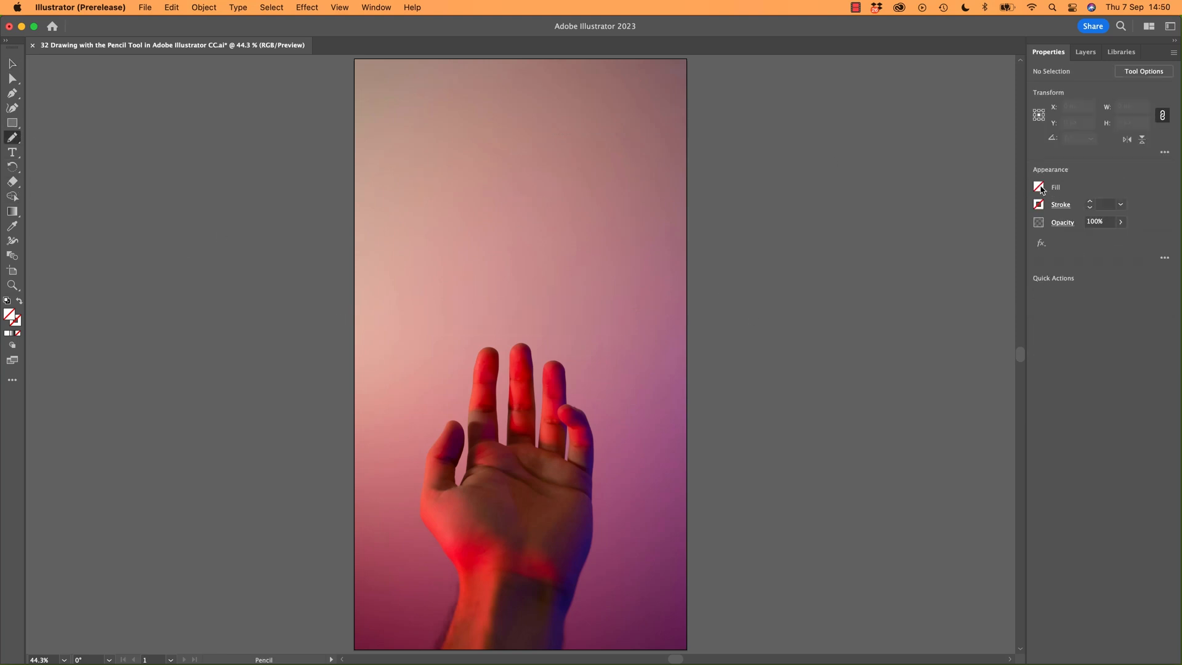
Give new strokes a white 1 pt outline and no fill.
{"action": "left_click", "coordinate": [1040, 187]}
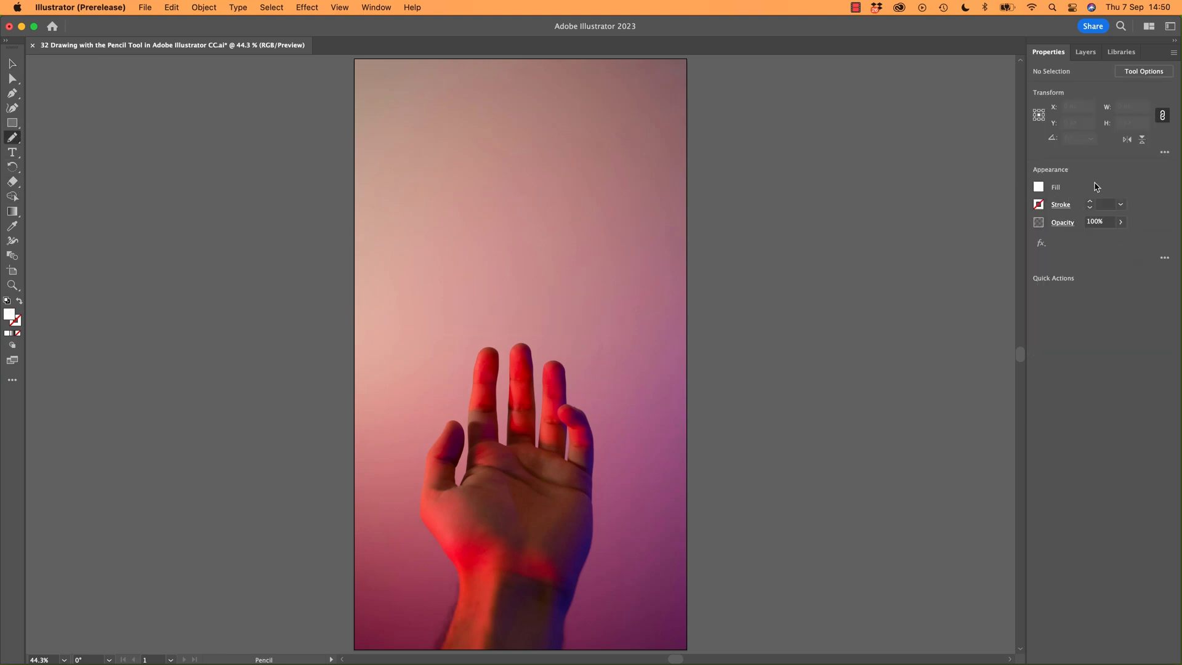
{"action": "left_click", "coordinate": [1040, 204]}
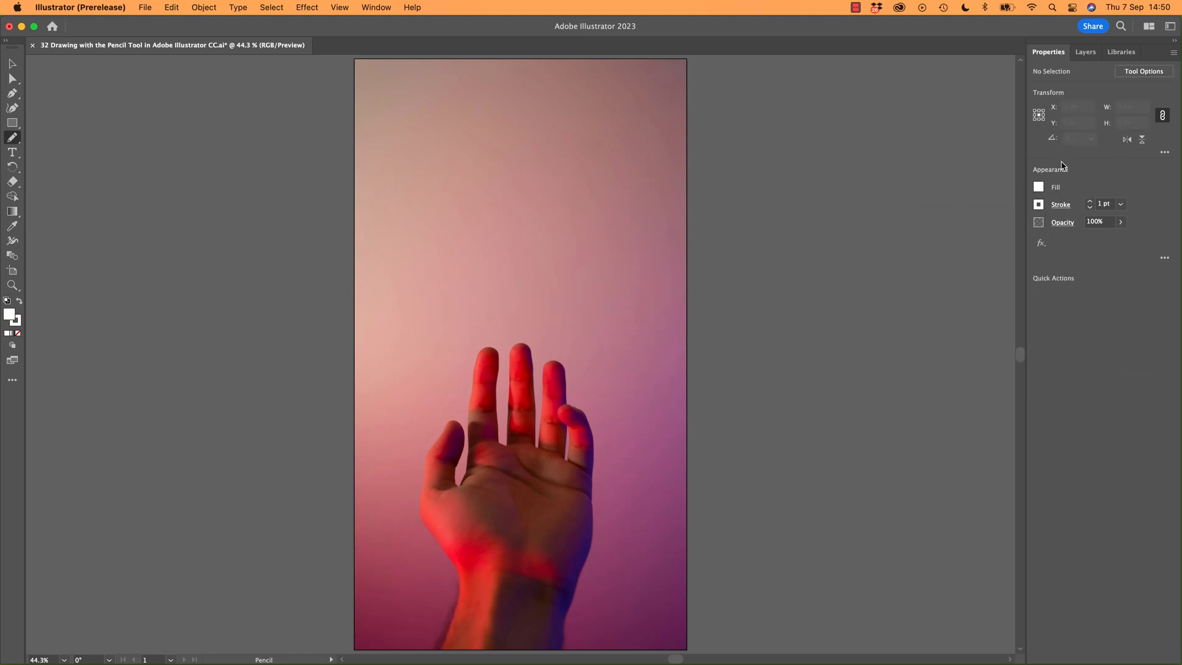
{"action": "left_click", "coordinate": [1039, 187]}
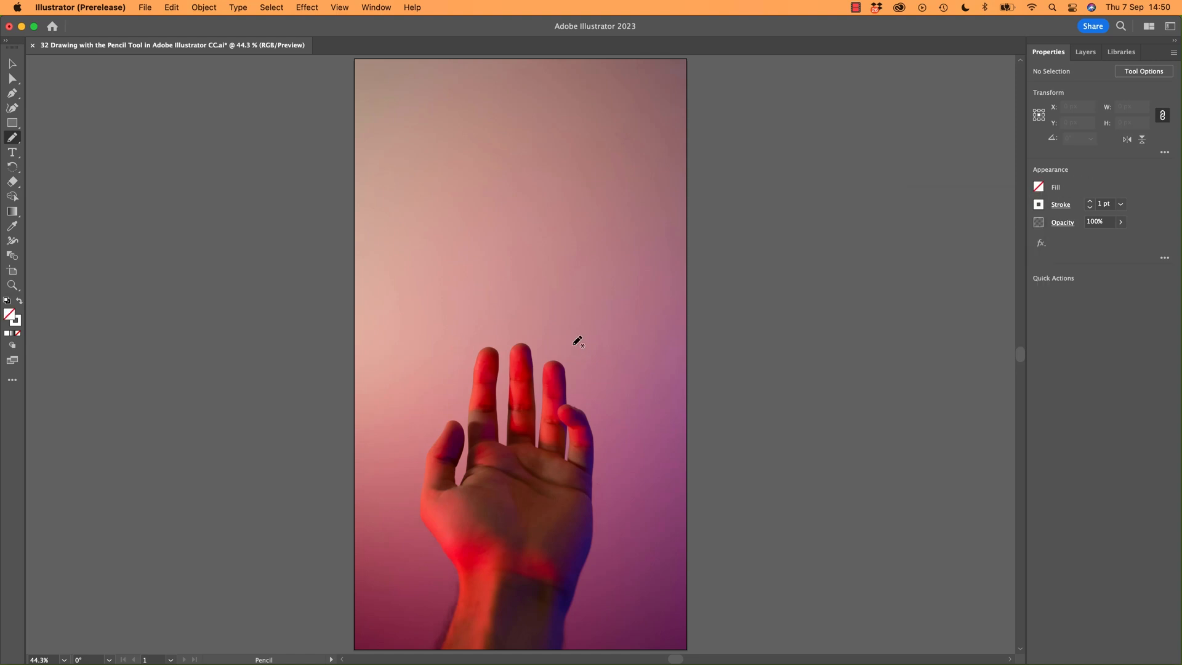
{"action": "mouse_move", "coordinate": [507, 299]}
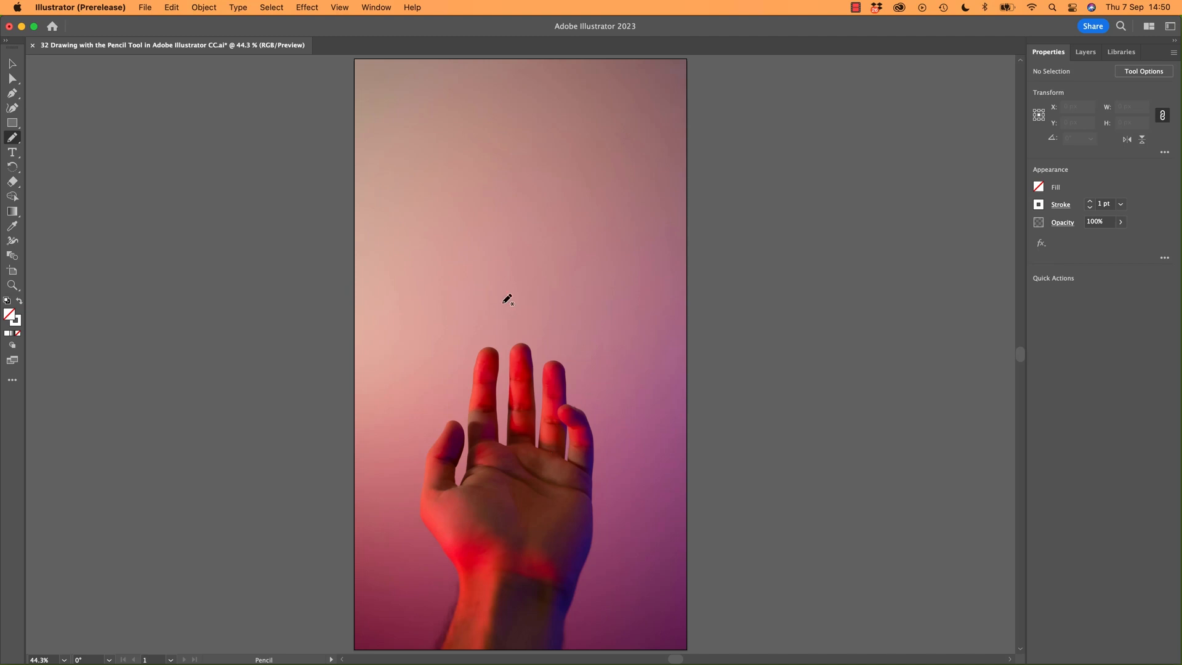
{"action": "mouse_move", "coordinate": [424, 284]}
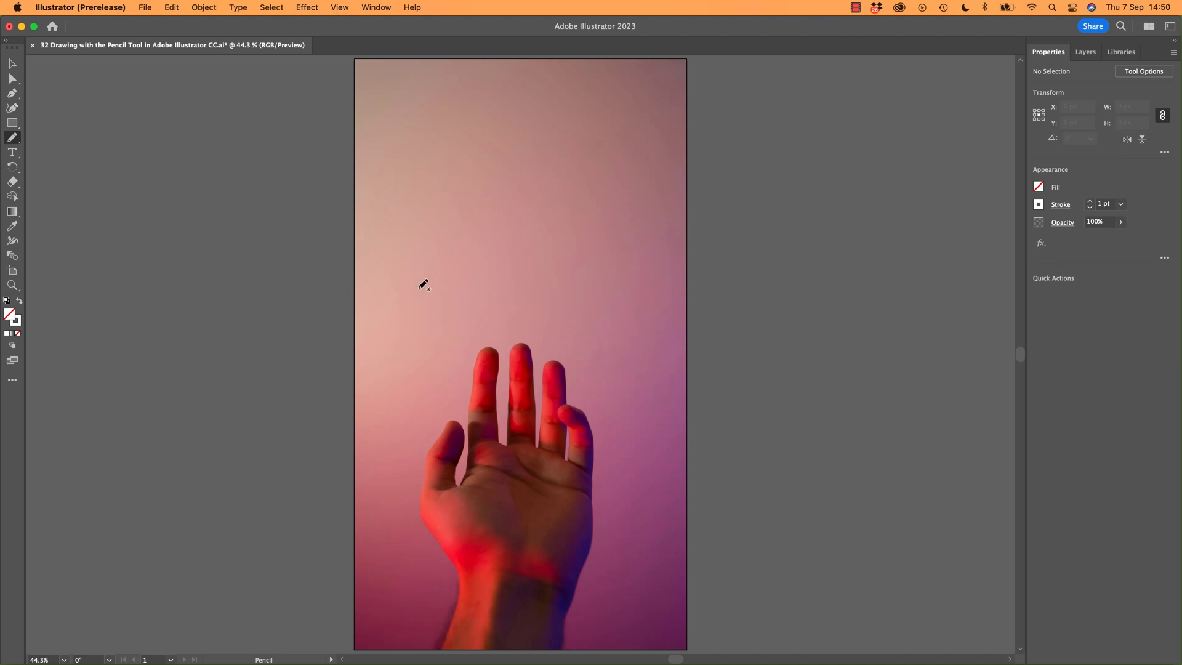
{"action": "mouse_move", "coordinate": [530, 216]}
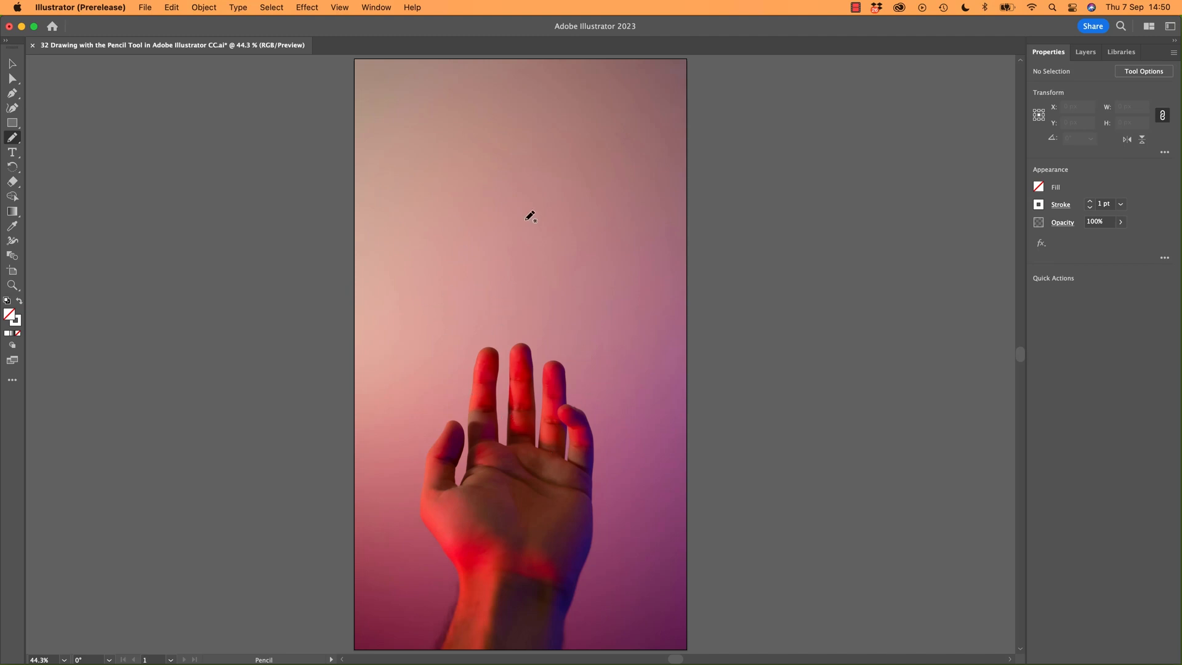
Trace a chili shape across the palm with its stem by the little finger, then deselect it.
{"action": "left_click_drag", "start_coordinate": [529, 217], "coordinate": [436, 472]}
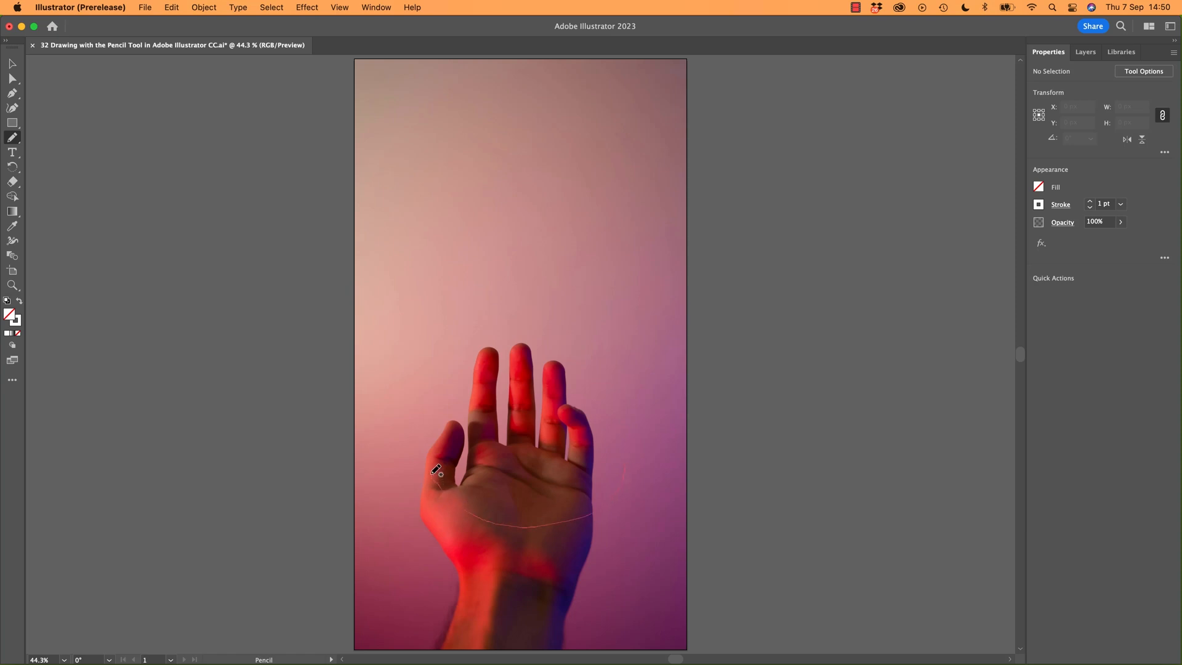
{"action": "left_click_drag", "start_coordinate": [437, 472], "coordinate": [584, 448]}
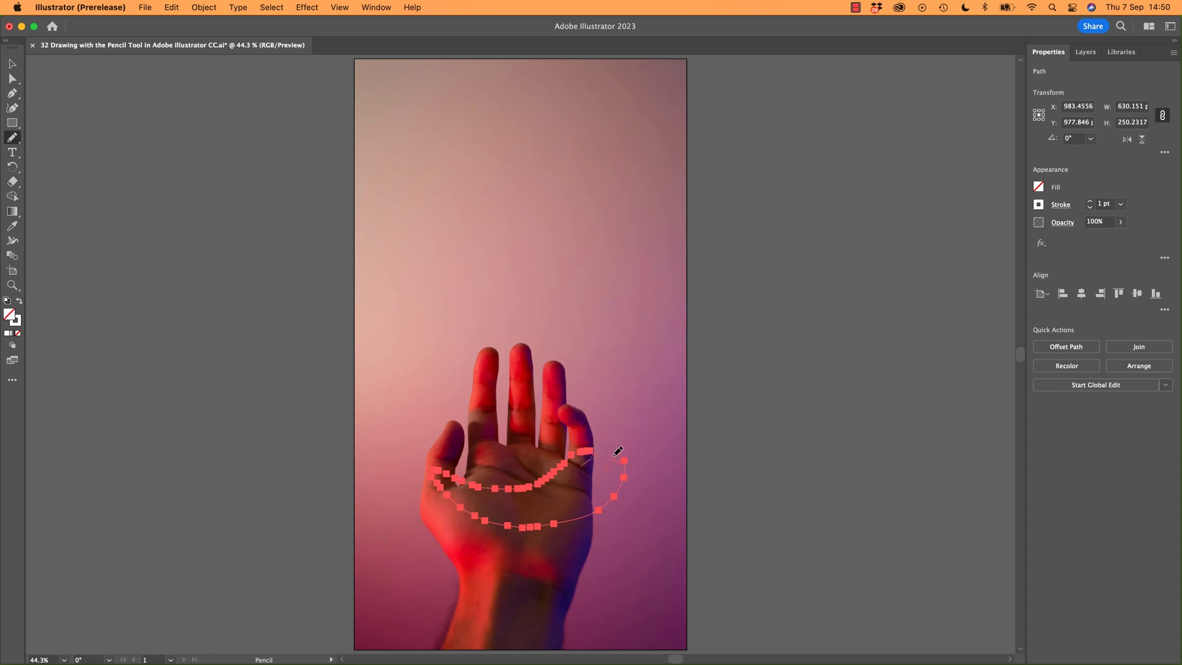
{"action": "left_click_drag", "start_coordinate": [593, 452], "coordinate": [603, 430]}
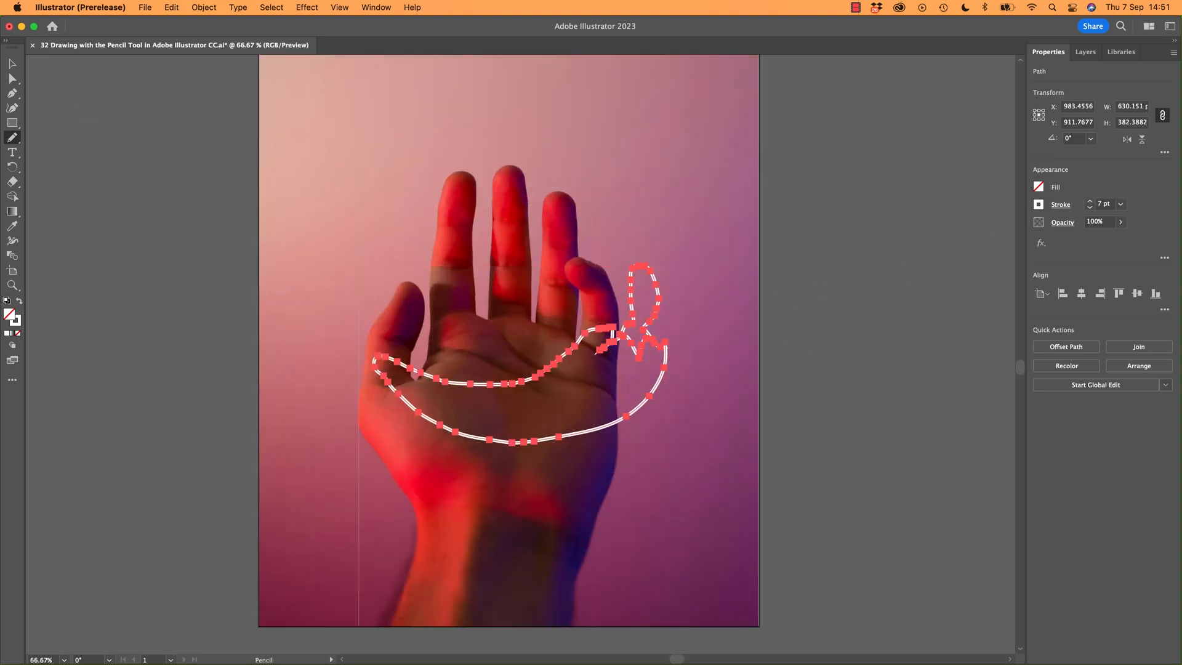
{"action": "left_click", "coordinate": [169, 175]}
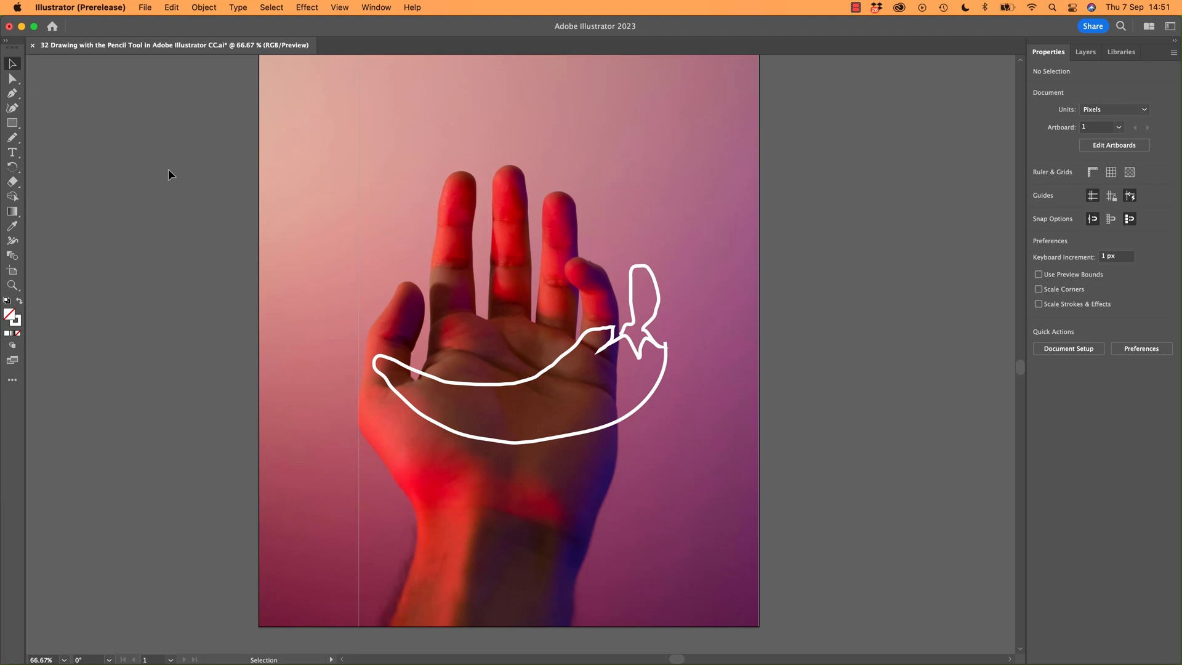
{"action": "mouse_move", "coordinate": [208, 292]}
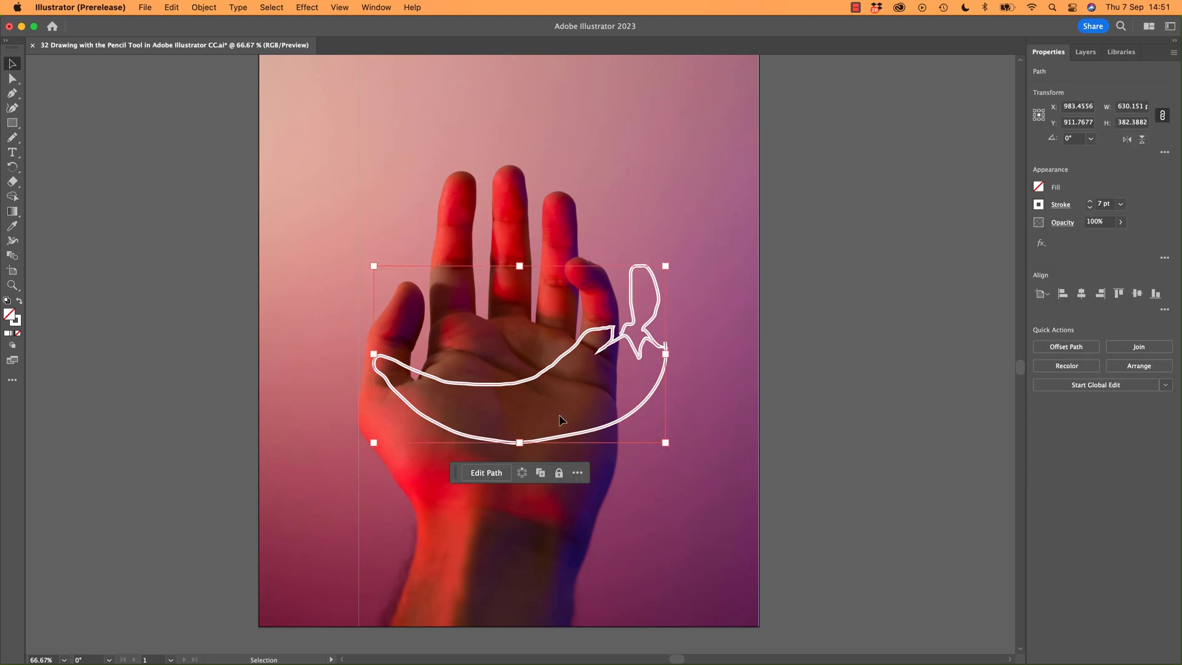
Drag the rough chili off the artboard to the right and return to pencil drawing.
{"action": "left_click_drag", "start_coordinate": [562, 420], "coordinate": [841, 309]}
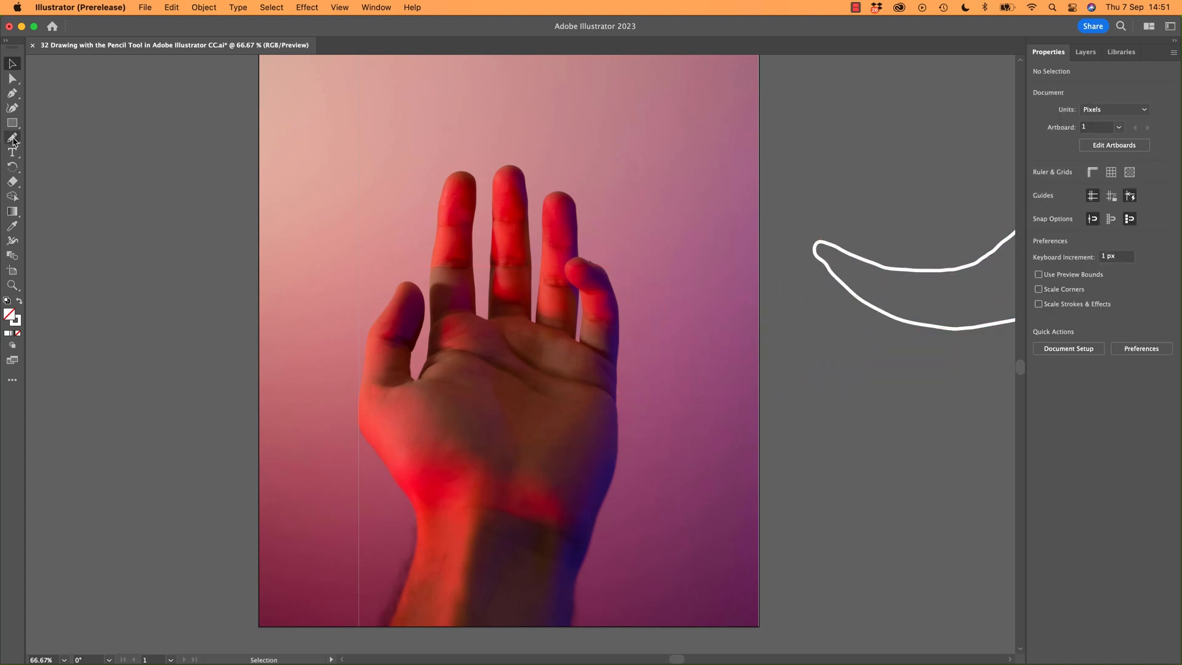
{"action": "mouse_move", "coordinate": [12, 139]}
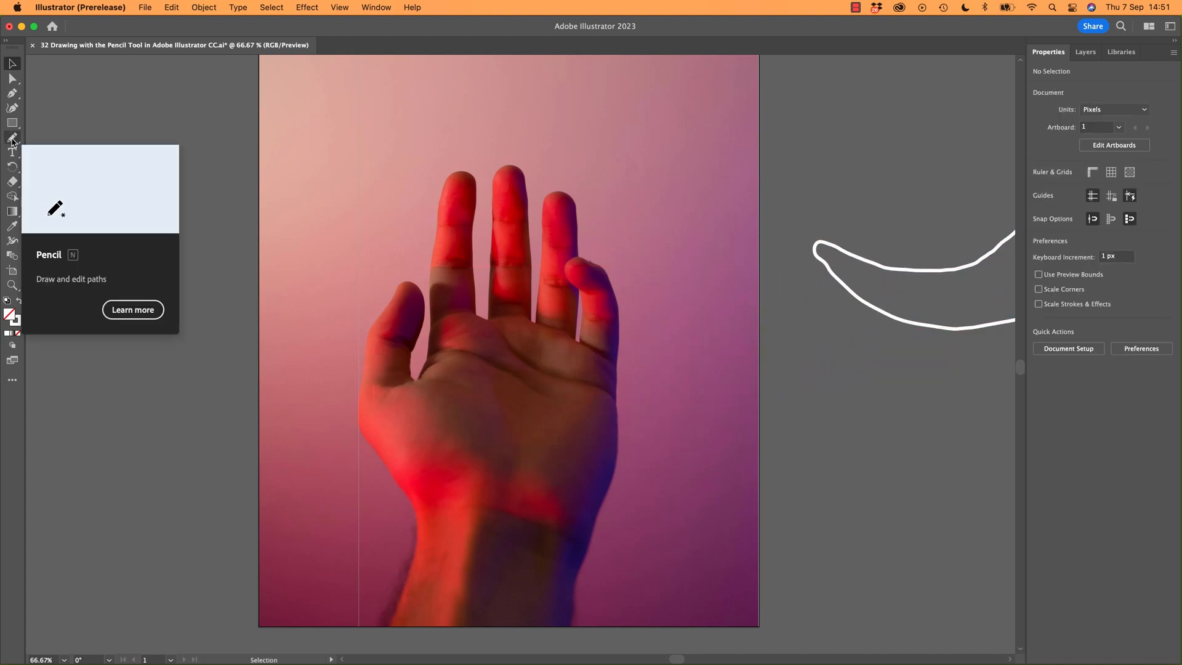
{"action": "mouse_move", "coordinate": [190, 380]}
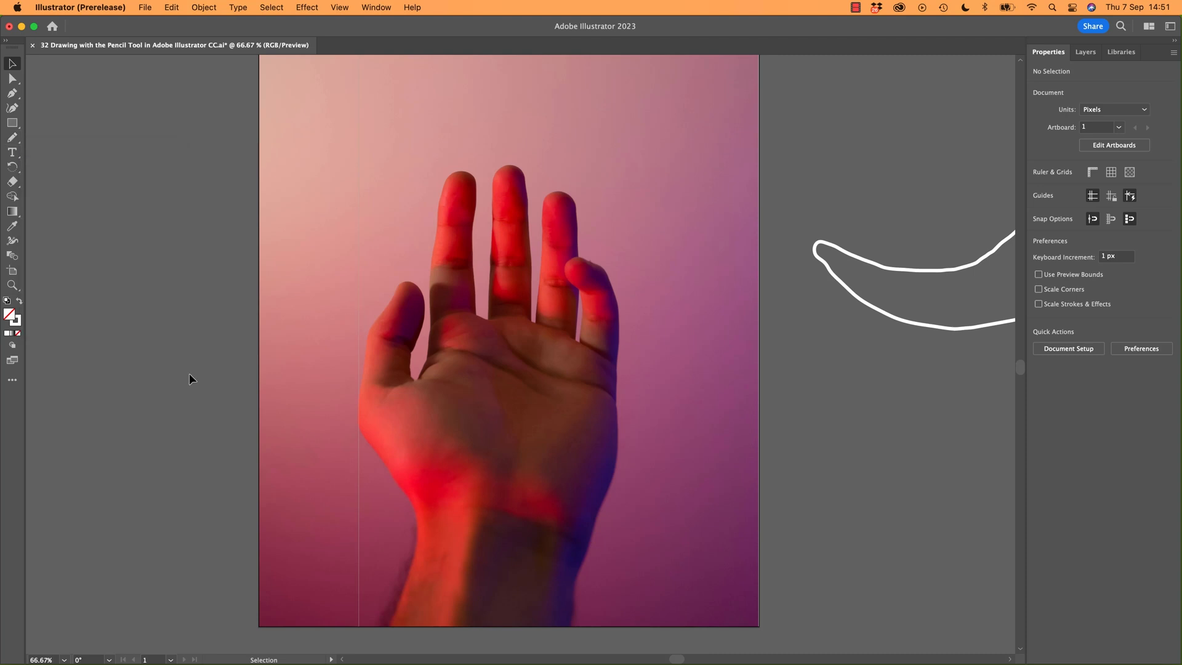
{"action": "mouse_move", "coordinate": [27, 139]}
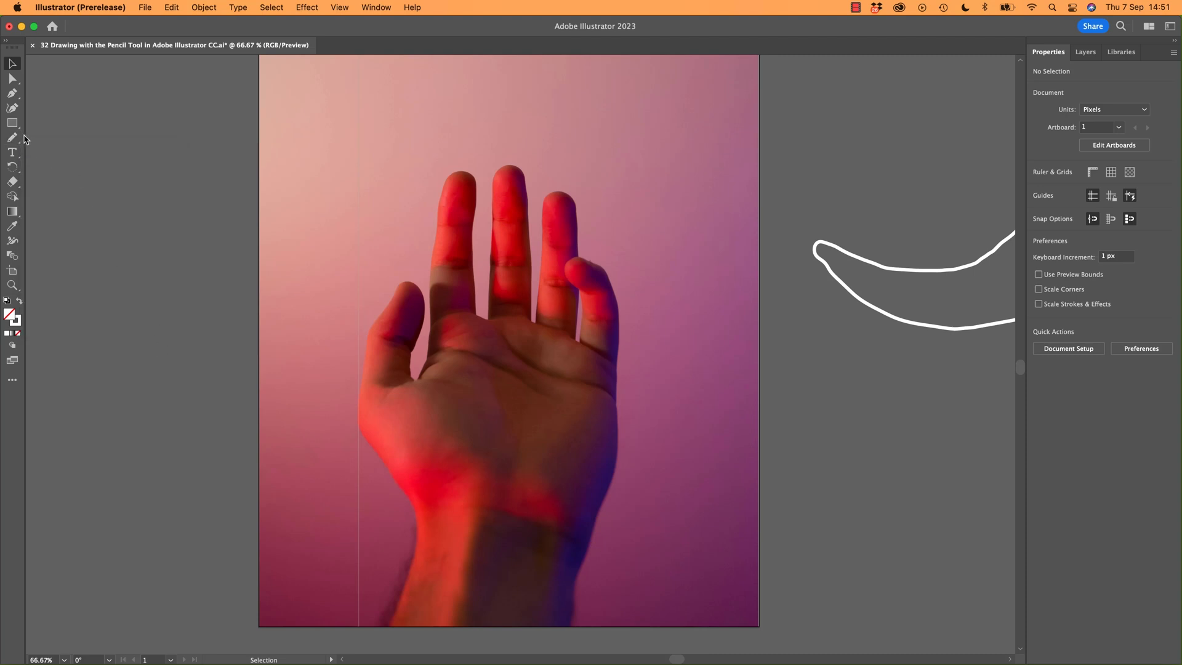
{"action": "mouse_move", "coordinate": [12, 138]}
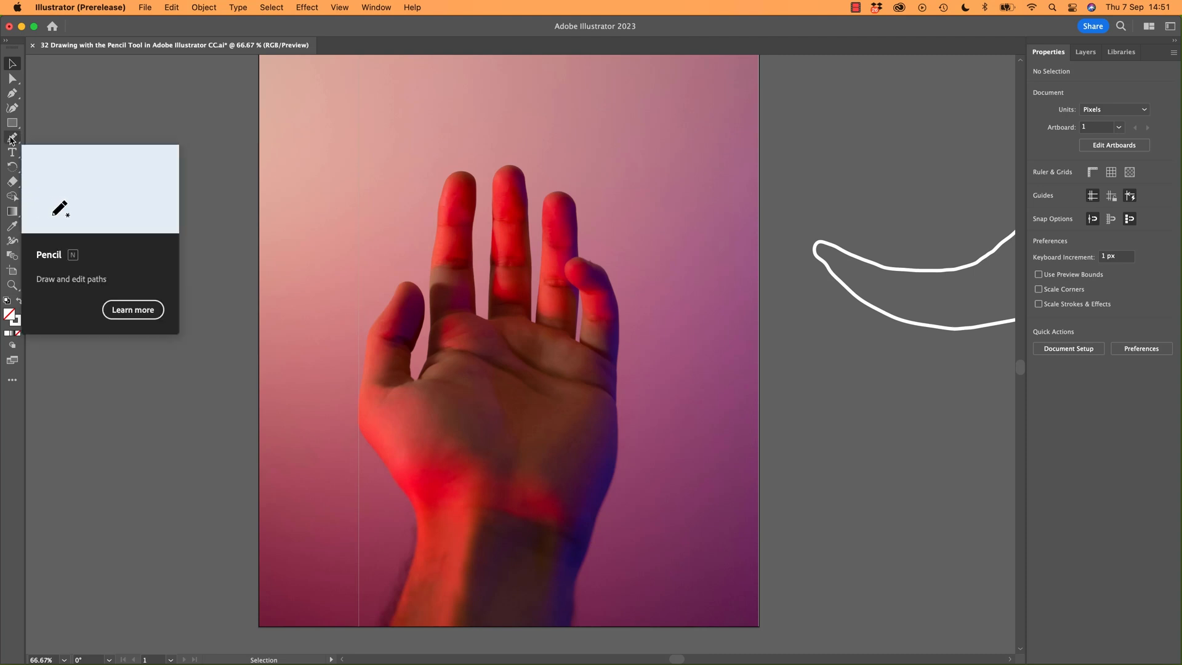
{"action": "double_click", "coordinate": [12, 138]}
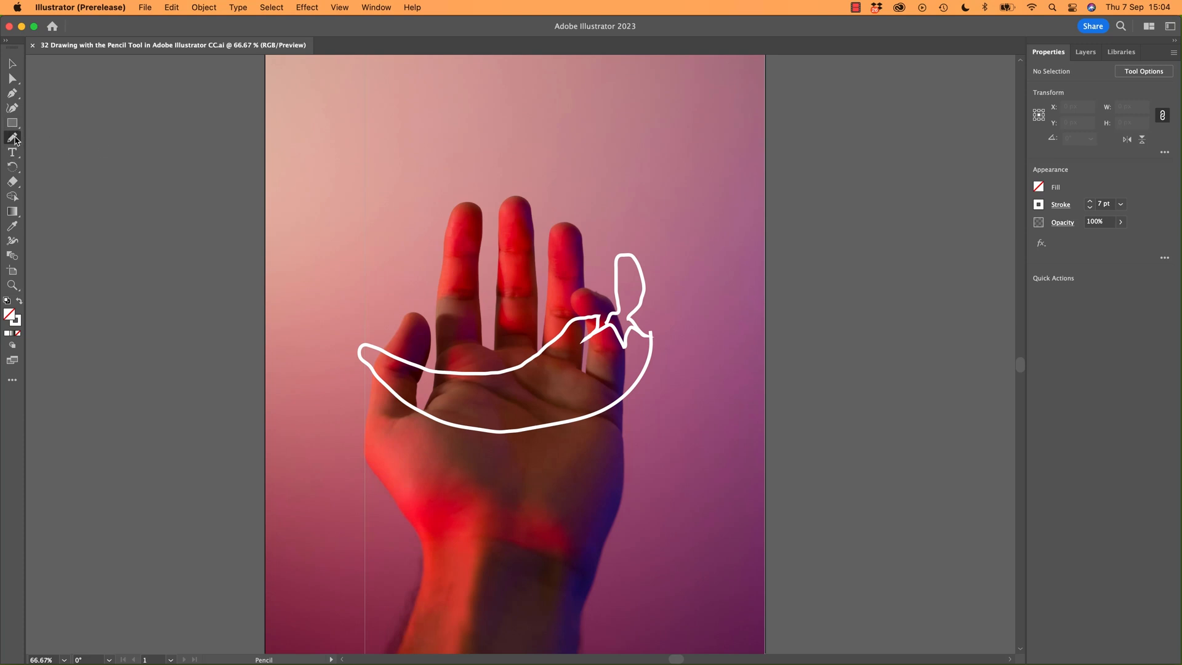
In Pencil Tool Options, drag the Fidelity slider from Accurate to fully Smooth.
{"action": "double_click", "coordinate": [12, 138]}
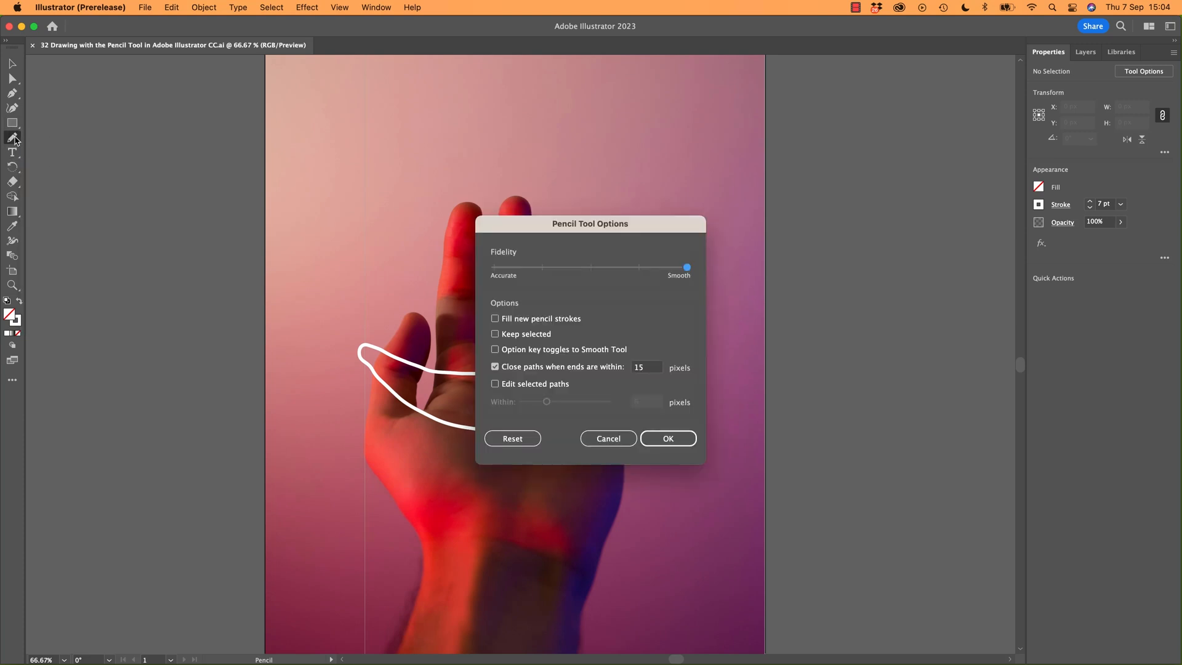
{"action": "left_click", "coordinate": [667, 439]}
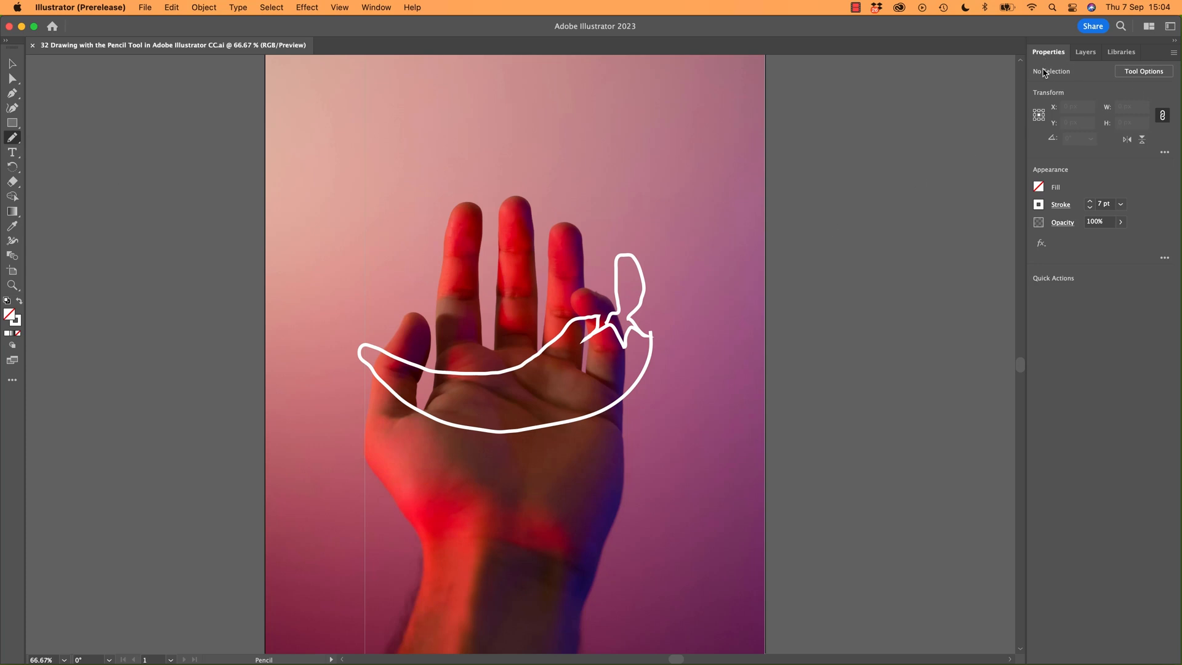
{"action": "mouse_move", "coordinate": [632, 130]}
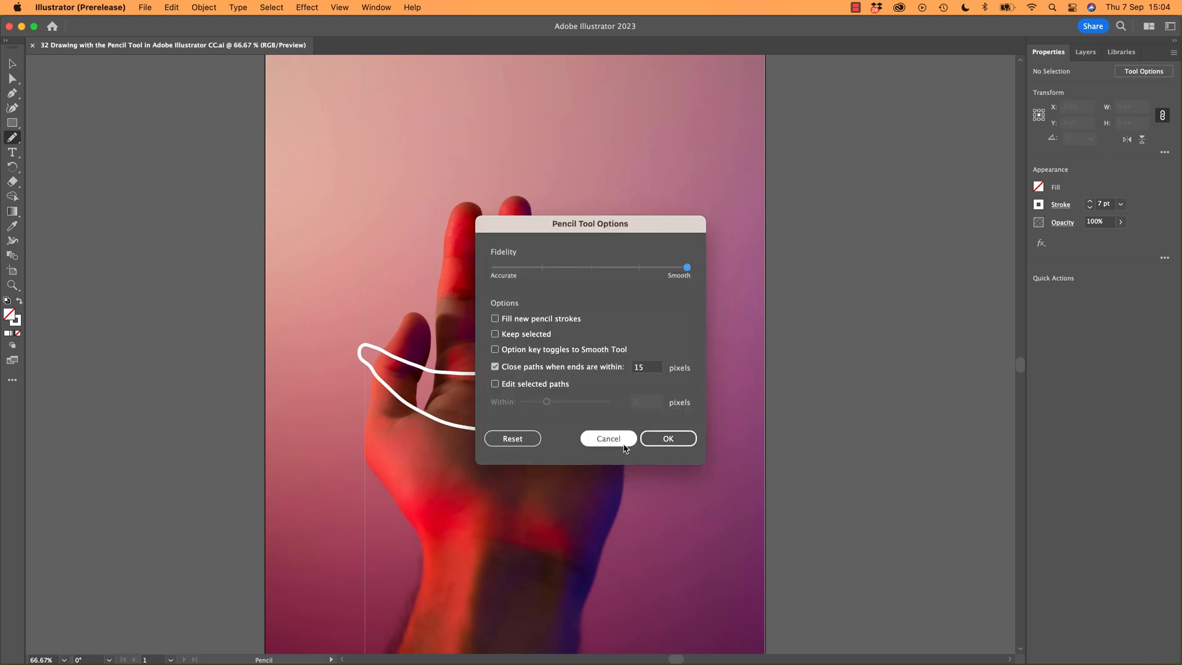
{"action": "left_click", "coordinate": [667, 438]}
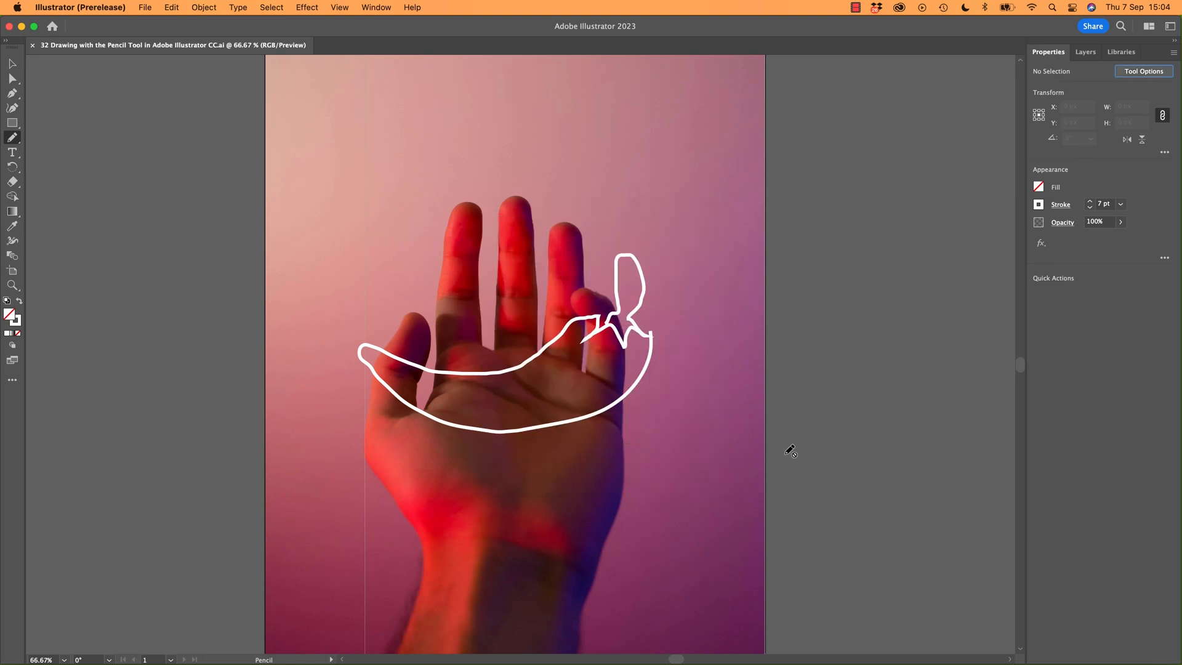
{"action": "mouse_move", "coordinate": [731, 407]}
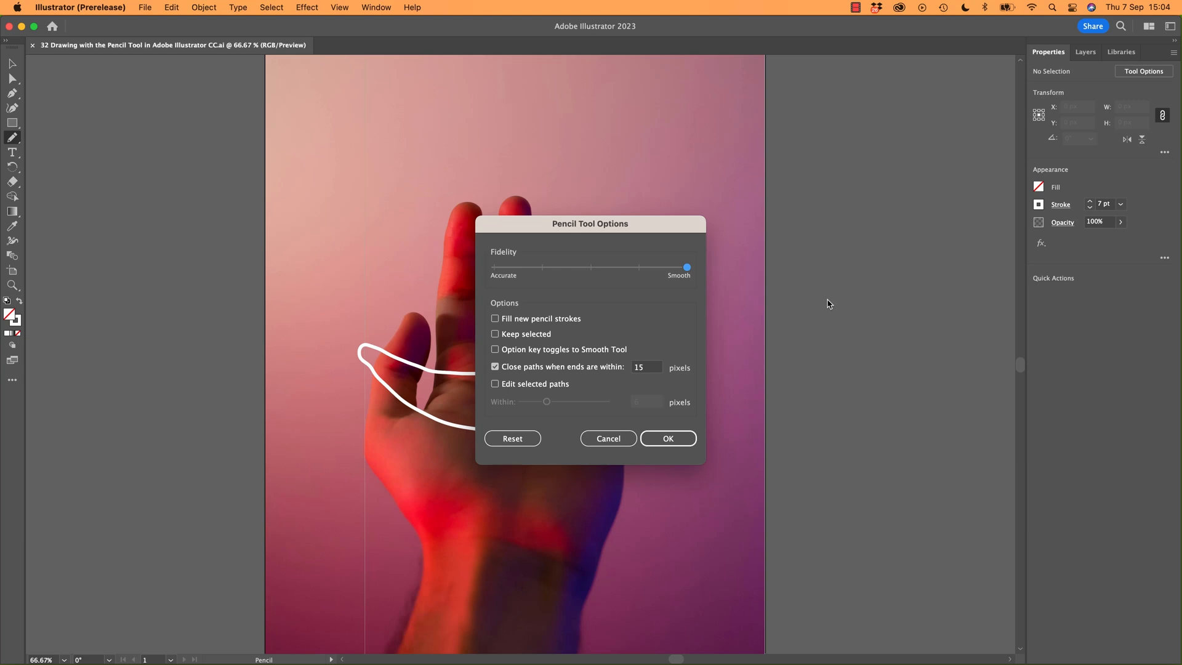
{"action": "left_click_drag", "start_coordinate": [686, 267], "coordinate": [495, 267]}
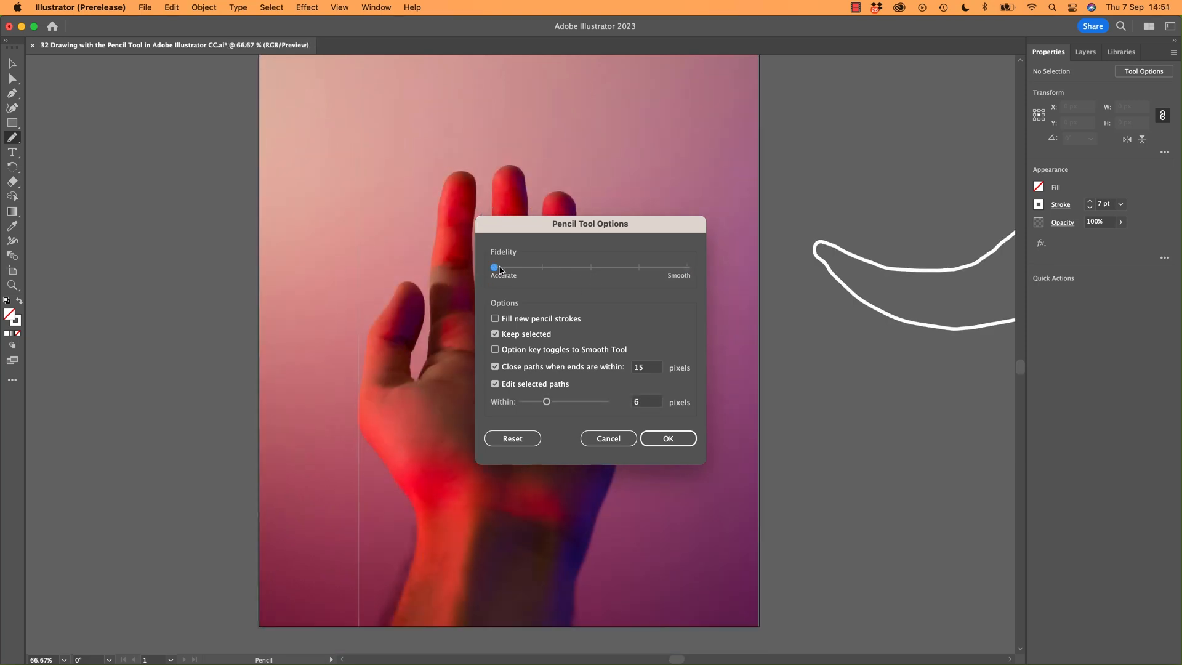
{"action": "left_click_drag", "start_coordinate": [494, 267], "coordinate": [542, 267]}
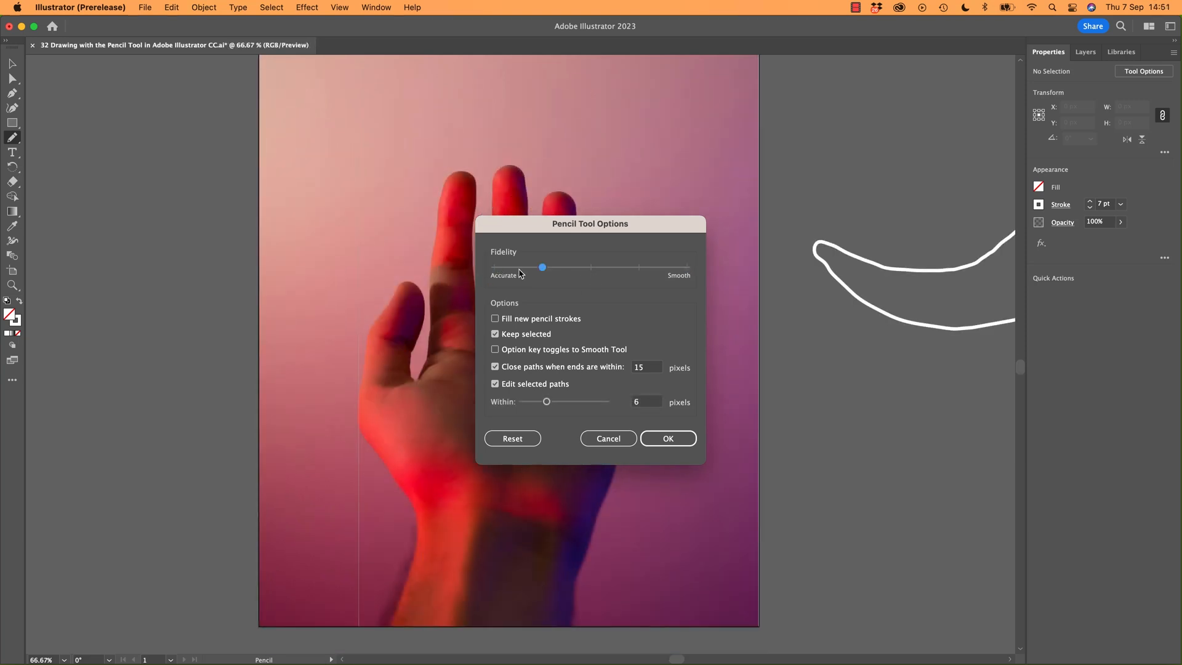
{"action": "left_click_drag", "start_coordinate": [542, 267], "coordinate": [686, 267]}
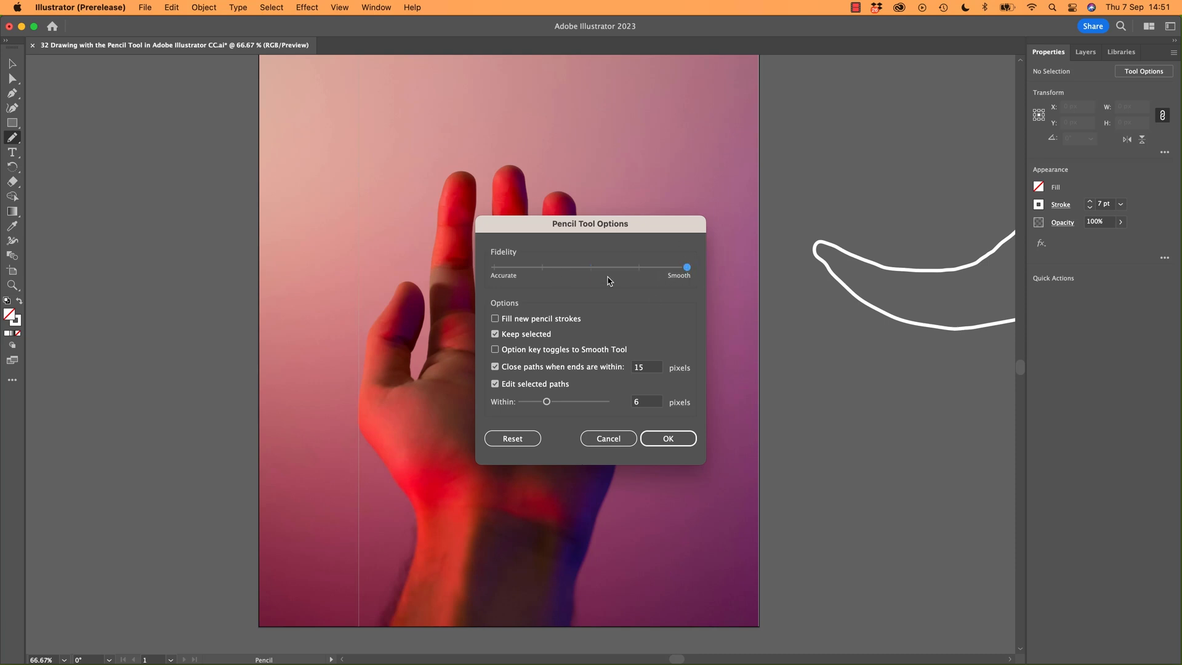
Confirm the smooth fidelity setting and resume drawing over the palm.
{"action": "left_click", "coordinate": [667, 439]}
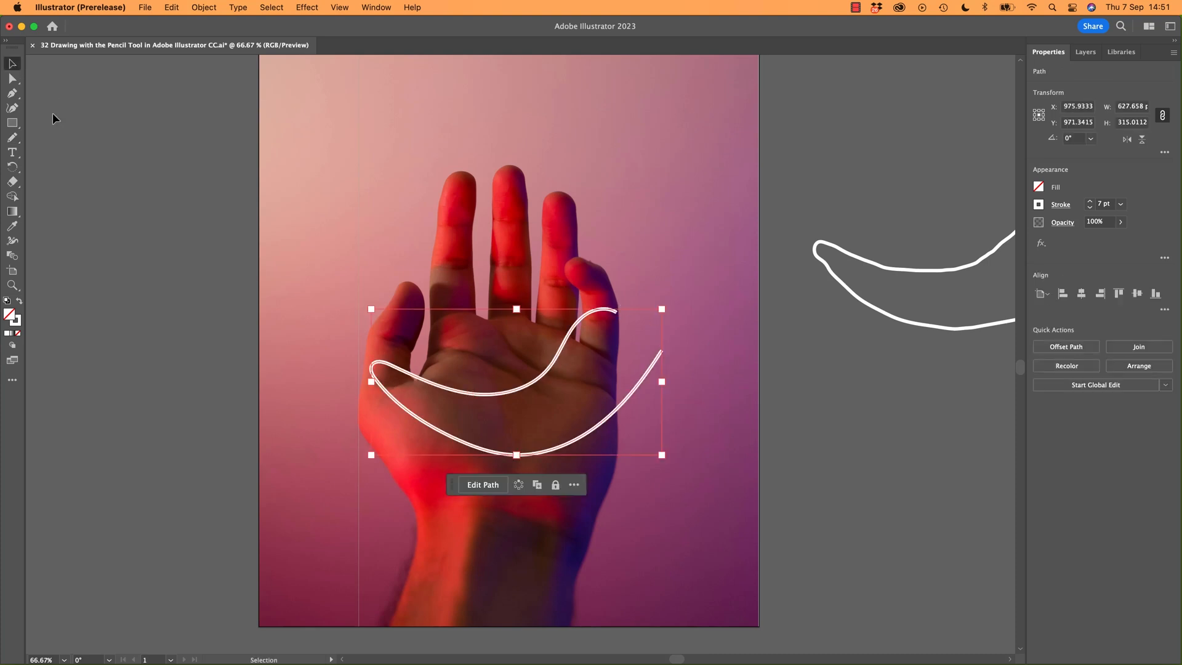
{"action": "left_click", "coordinate": [651, 397]}
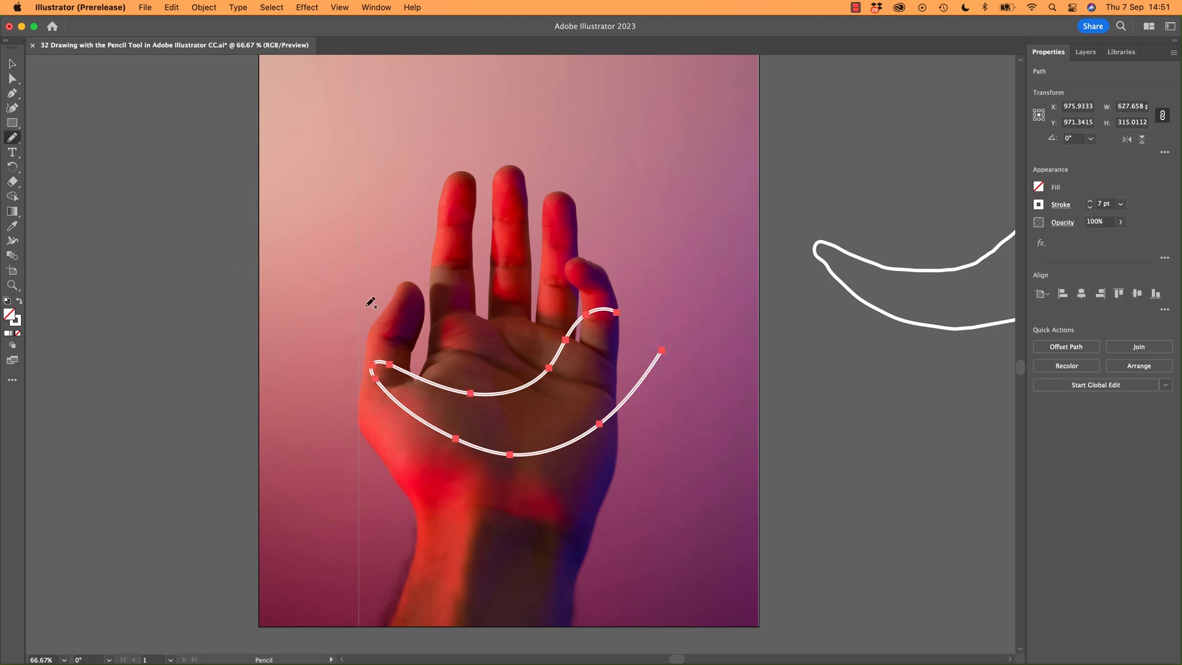
{"action": "mouse_move", "coordinate": [657, 435]}
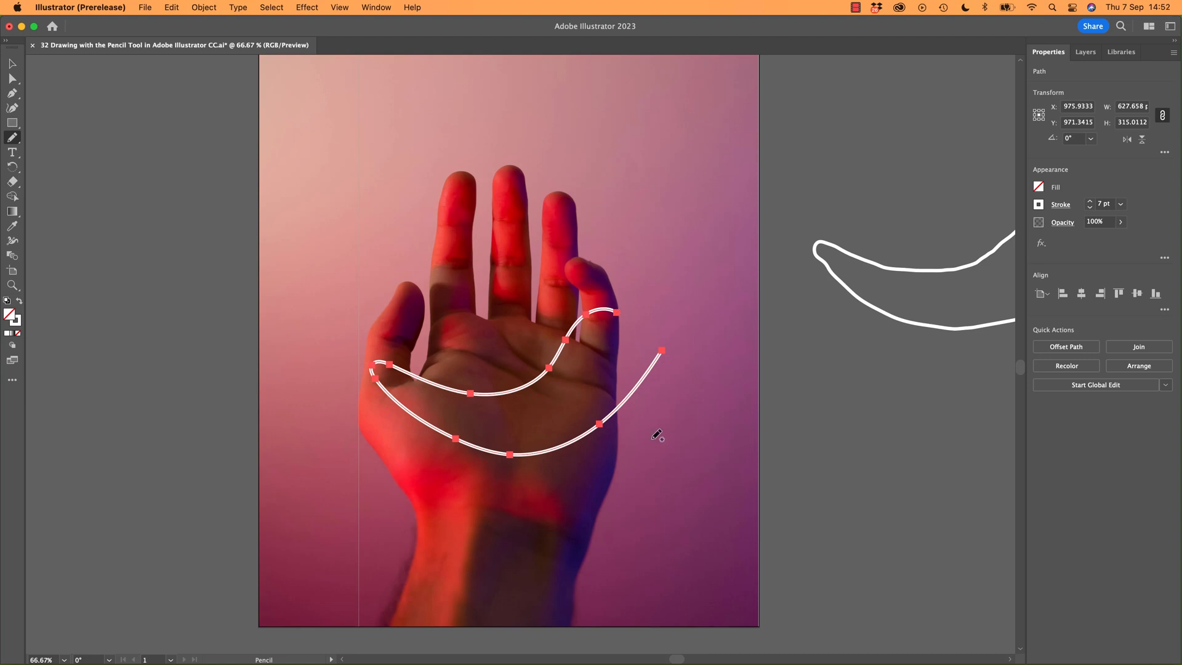
{"action": "mouse_move", "coordinate": [615, 346]}
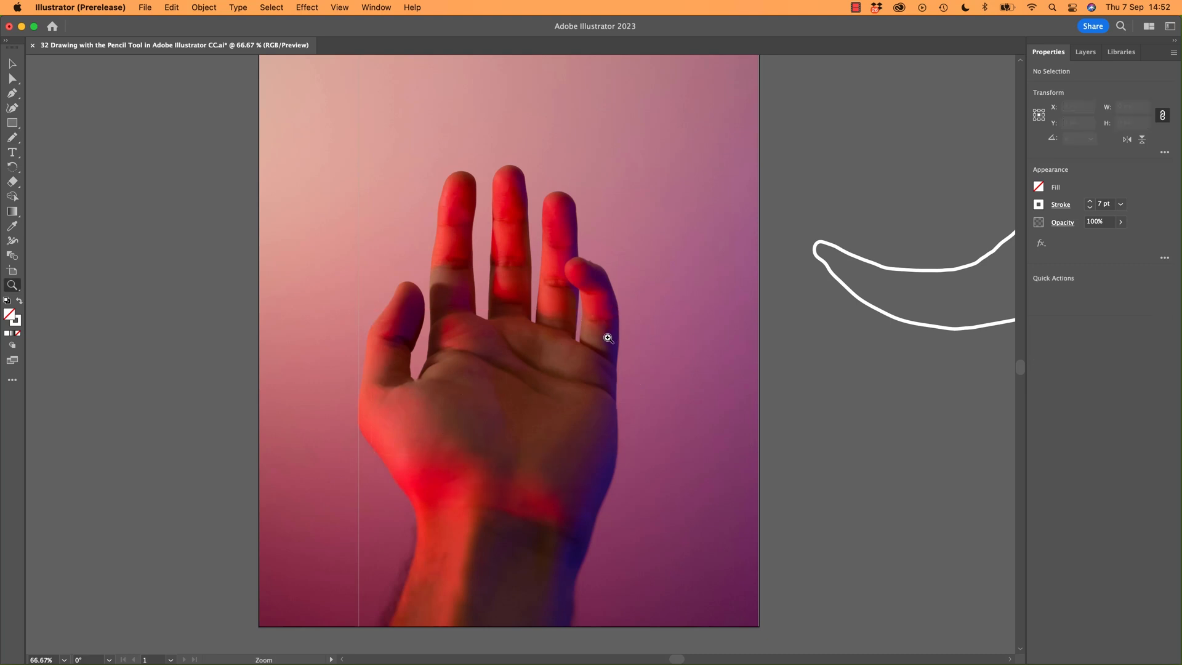
{"action": "left_click", "coordinate": [12, 137]}
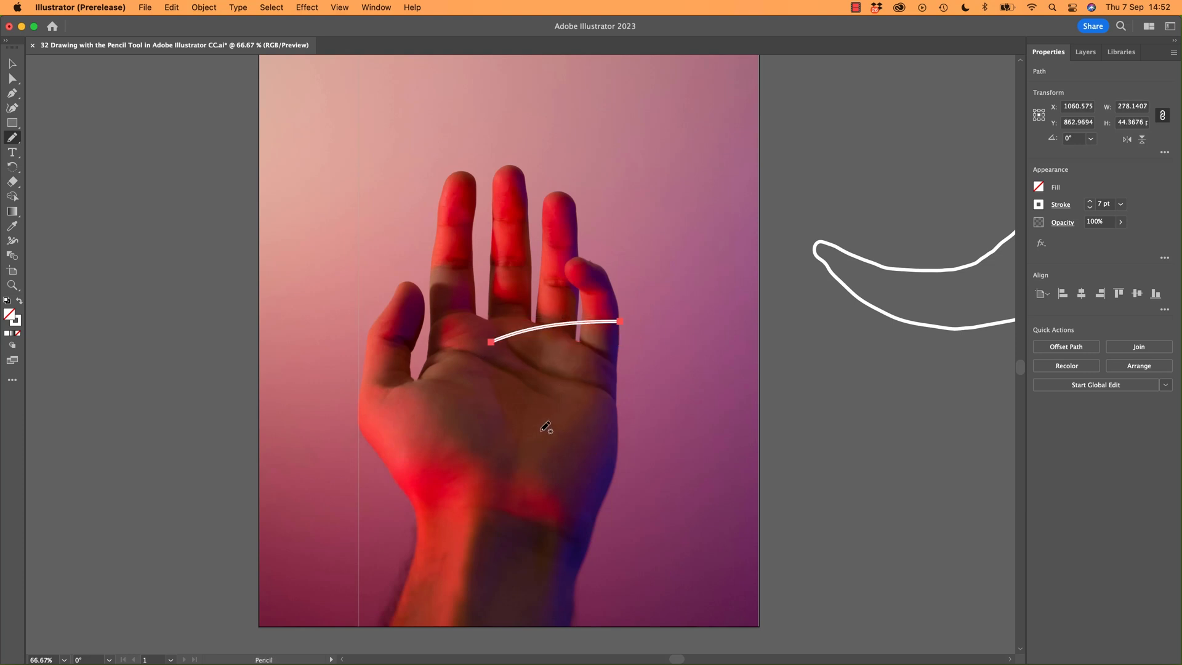
{"action": "mouse_move", "coordinate": [539, 438]}
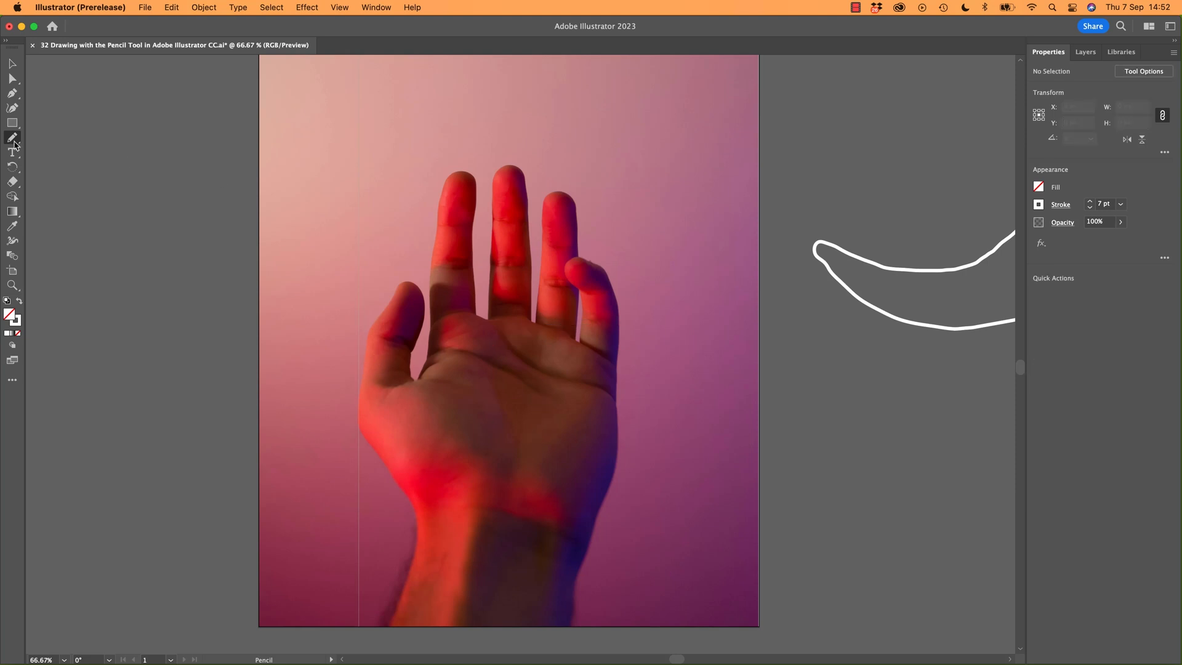
Keep new strokes selected but uncheck Edit selected paths in Pencil Tool Options, then confirm.
{"action": "double_click", "coordinate": [12, 137]}
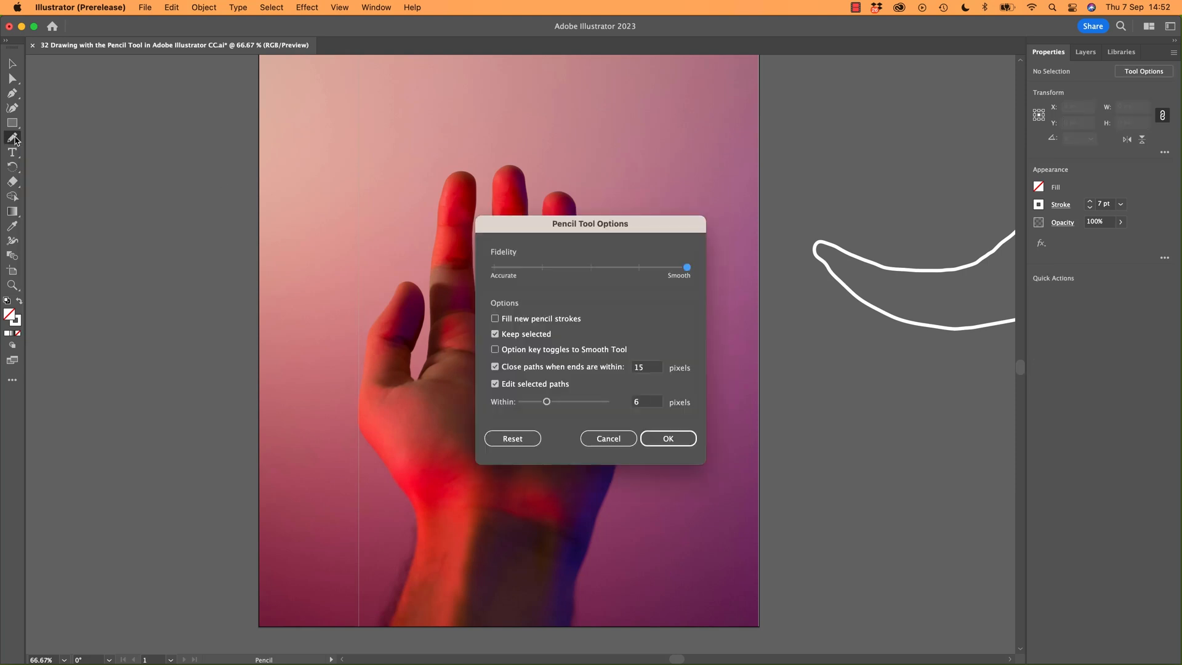
{"action": "left_click", "coordinate": [495, 333]}
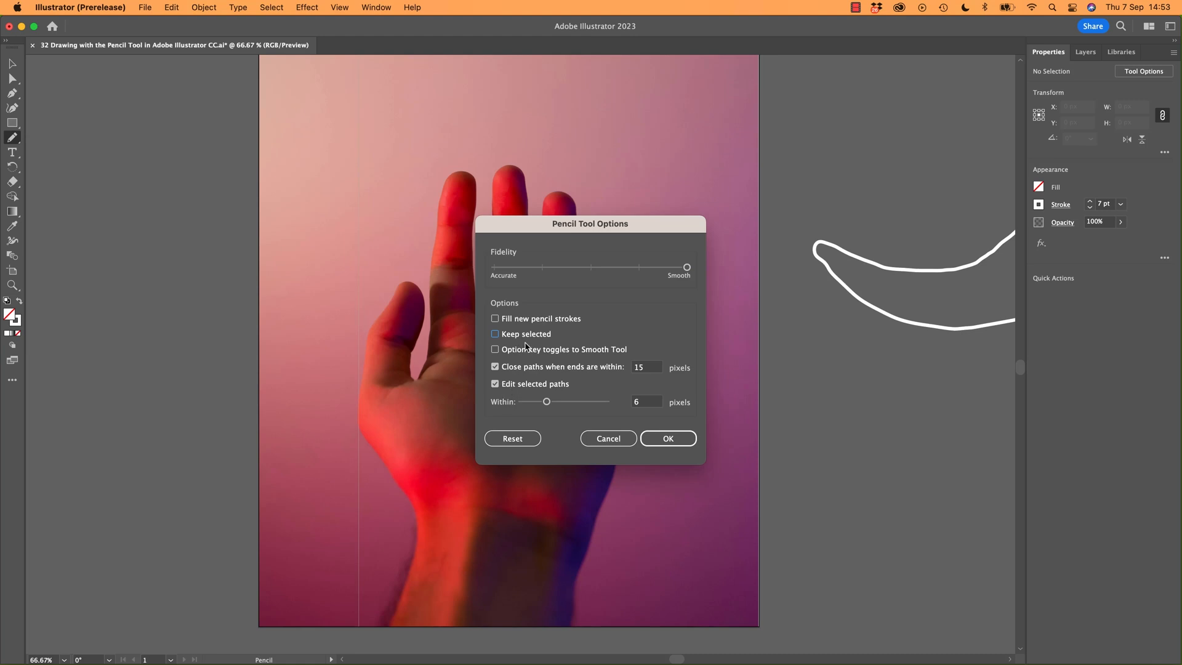
{"action": "left_click", "coordinate": [495, 334]}
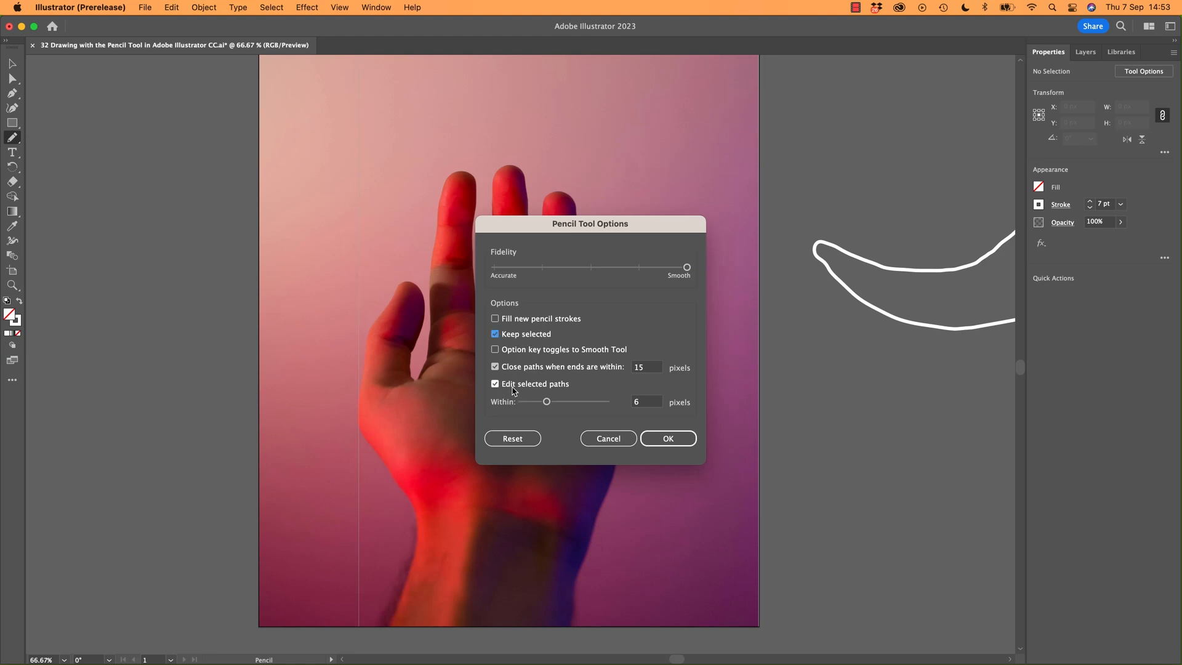
{"action": "left_click", "coordinate": [495, 385]}
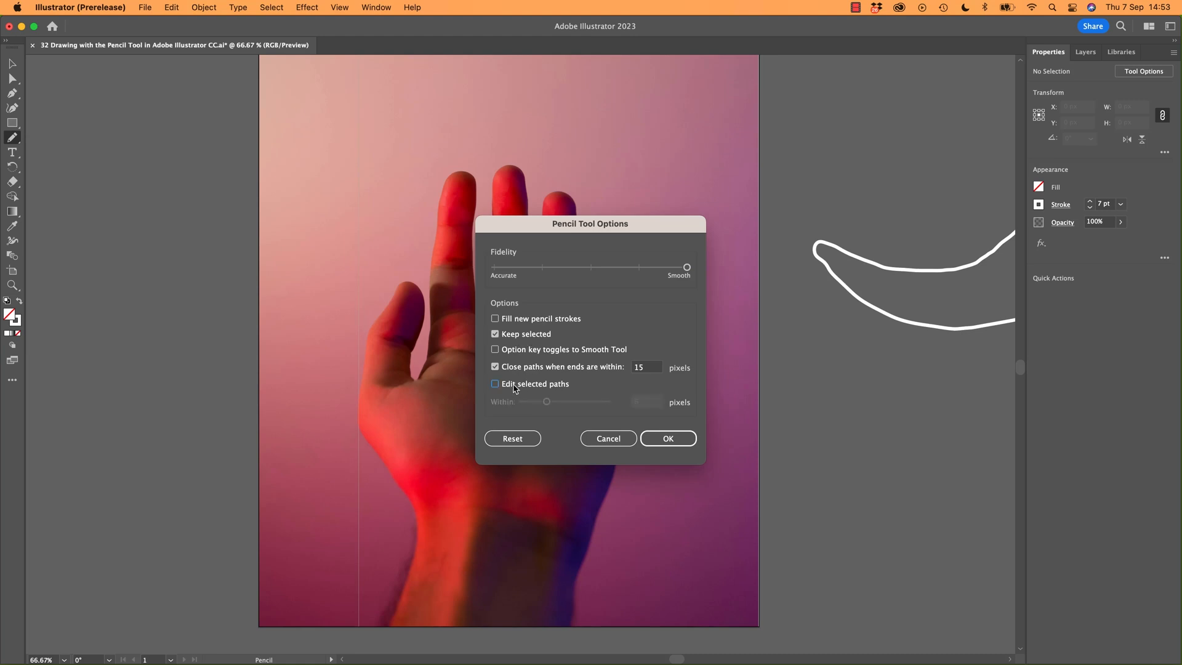
{"action": "left_click", "coordinate": [496, 334]}
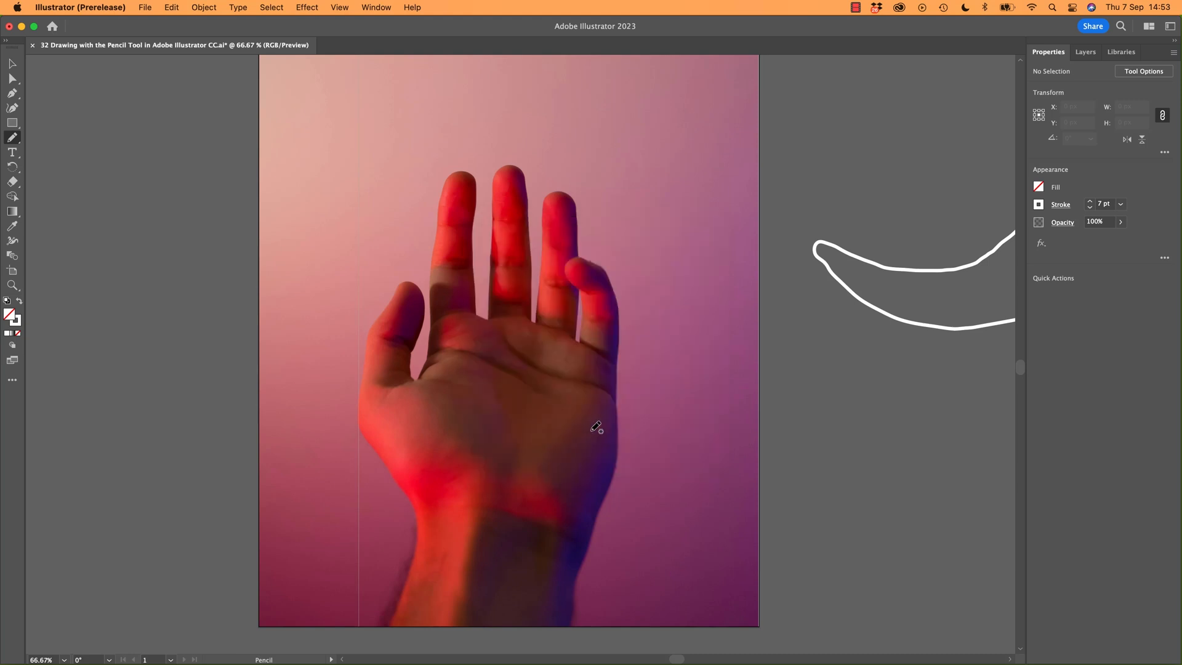
{"action": "mouse_move", "coordinate": [589, 323]}
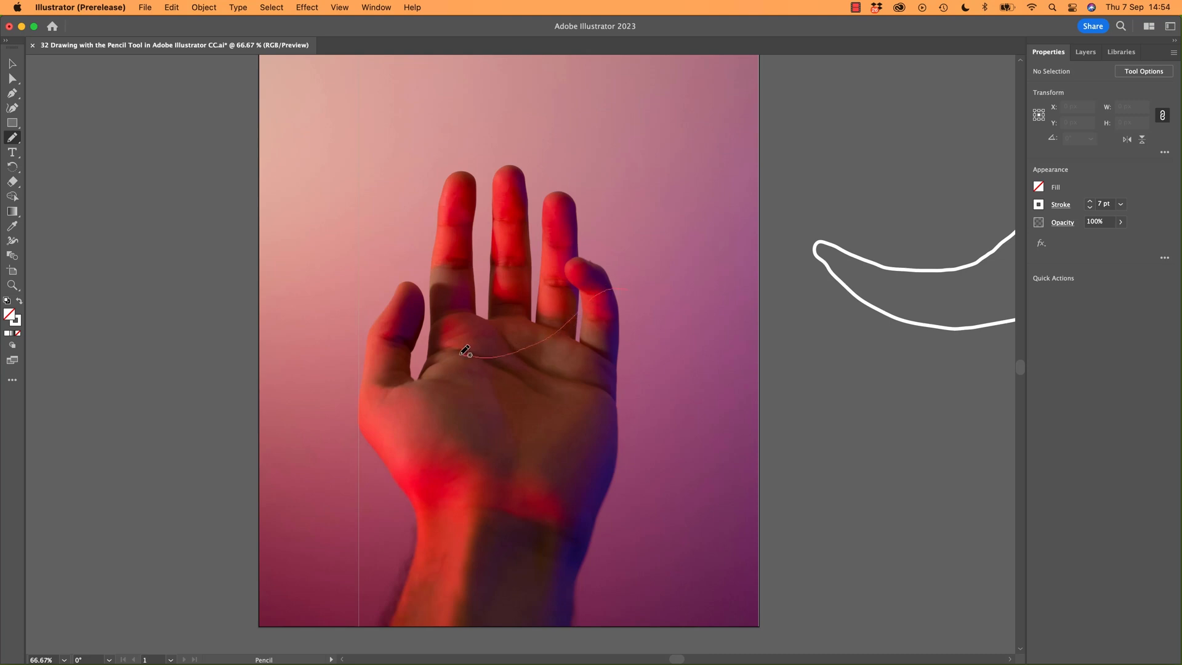
Draw the chili's upper curve and continue its outline along the palm.
{"action": "left_click_drag", "start_coordinate": [468, 351], "coordinate": [528, 390]}
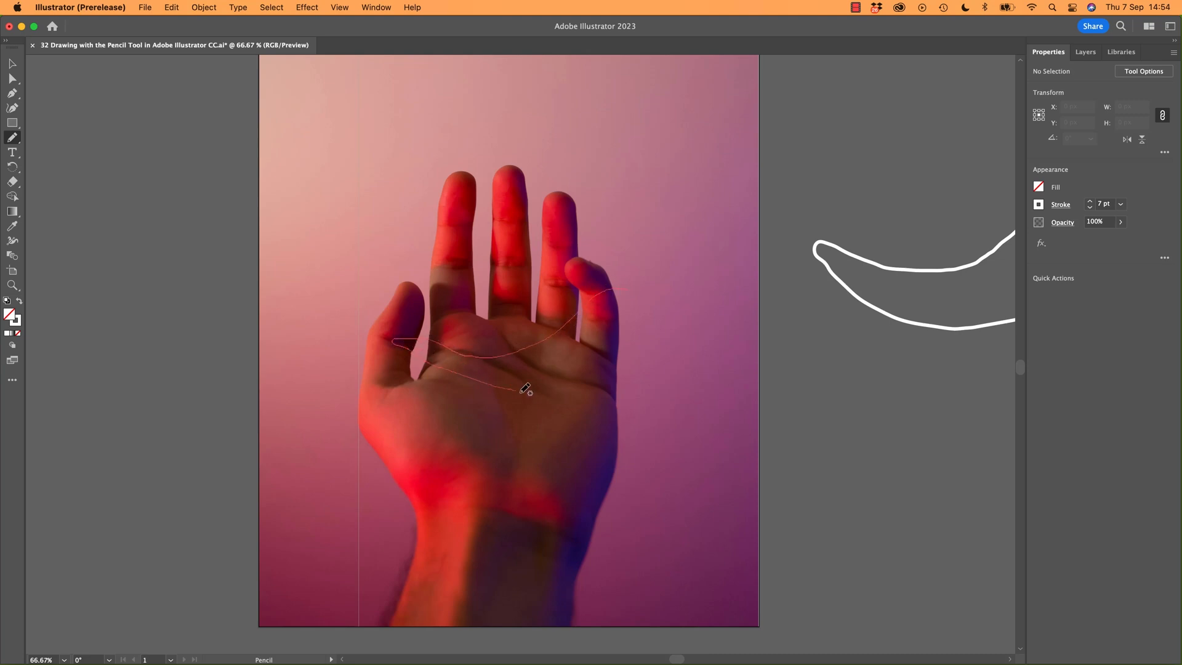
{"action": "left_click_drag", "start_coordinate": [526, 390], "coordinate": [651, 294]}
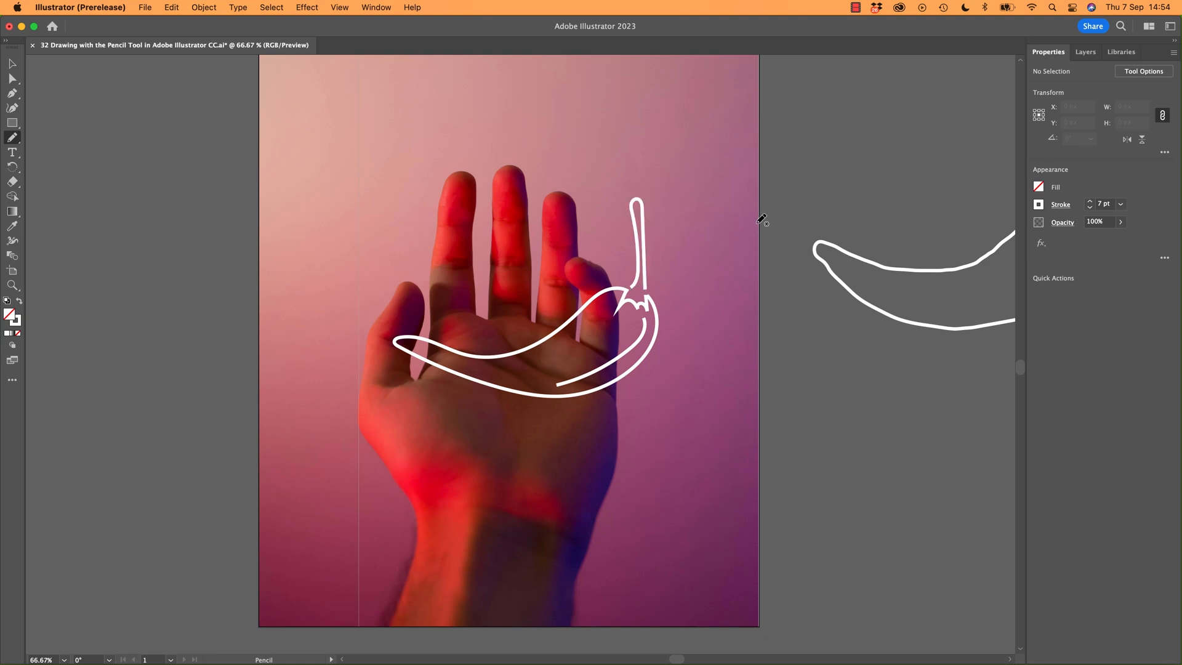
{"action": "mouse_move", "coordinate": [27, 96]}
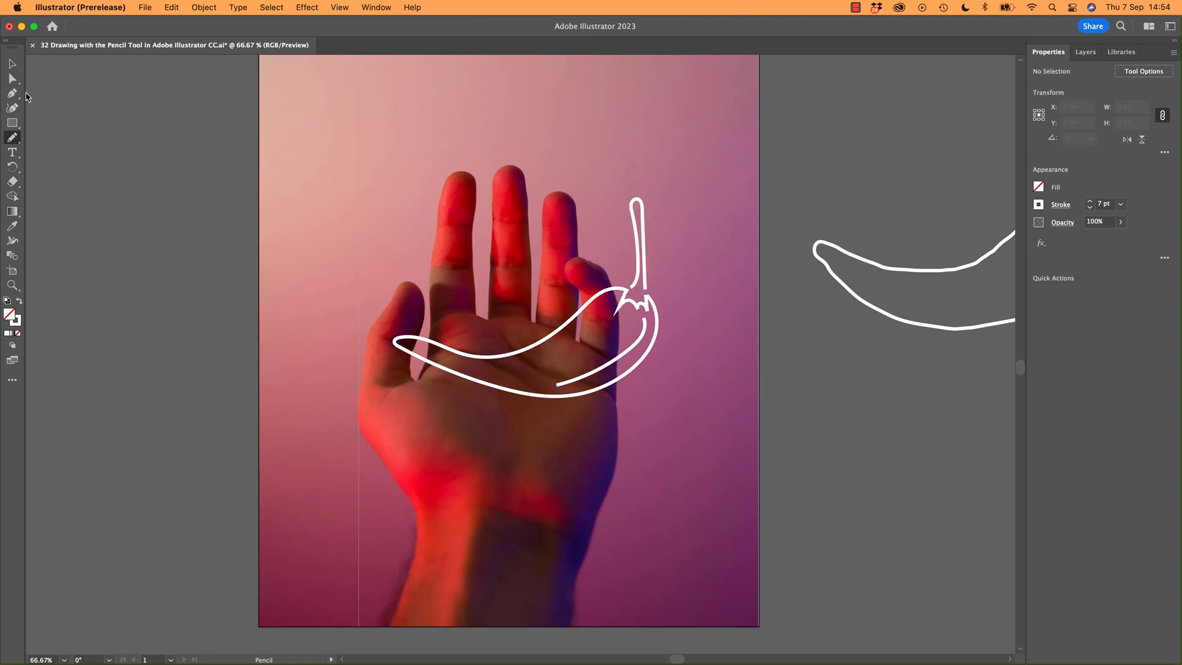
{"action": "mouse_move", "coordinate": [13, 64]}
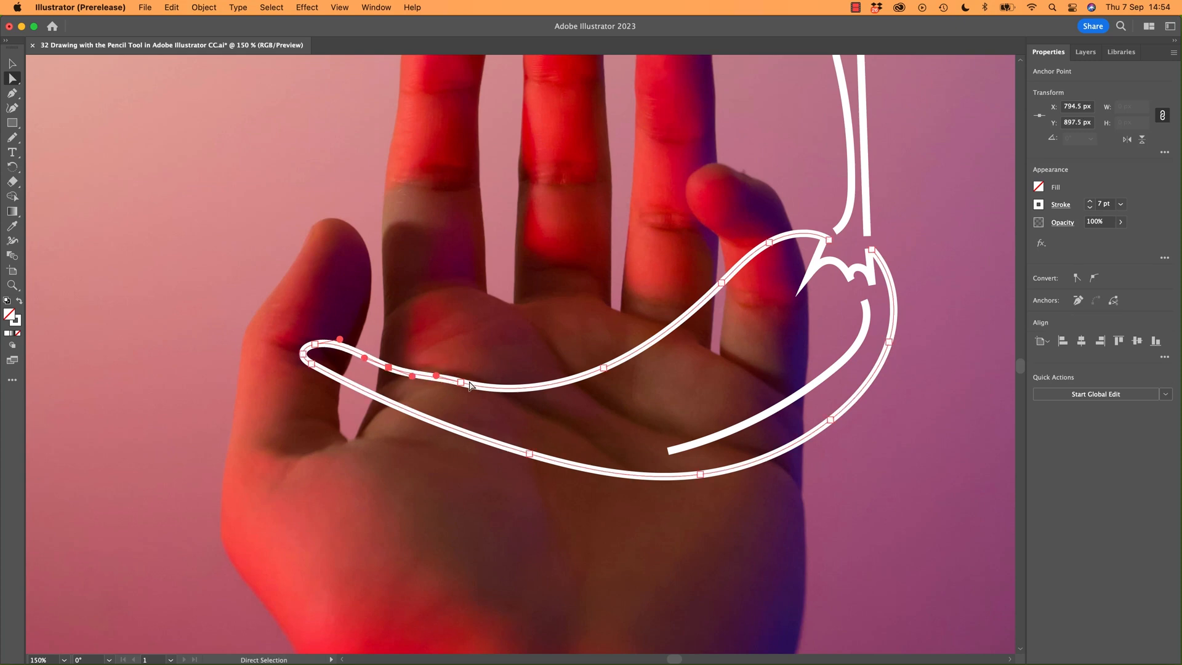
Select the bumpy anchors near the tip and pull a handle to smooth the top edge.
{"action": "left_click_drag", "start_coordinate": [468, 380], "coordinate": [479, 381]}
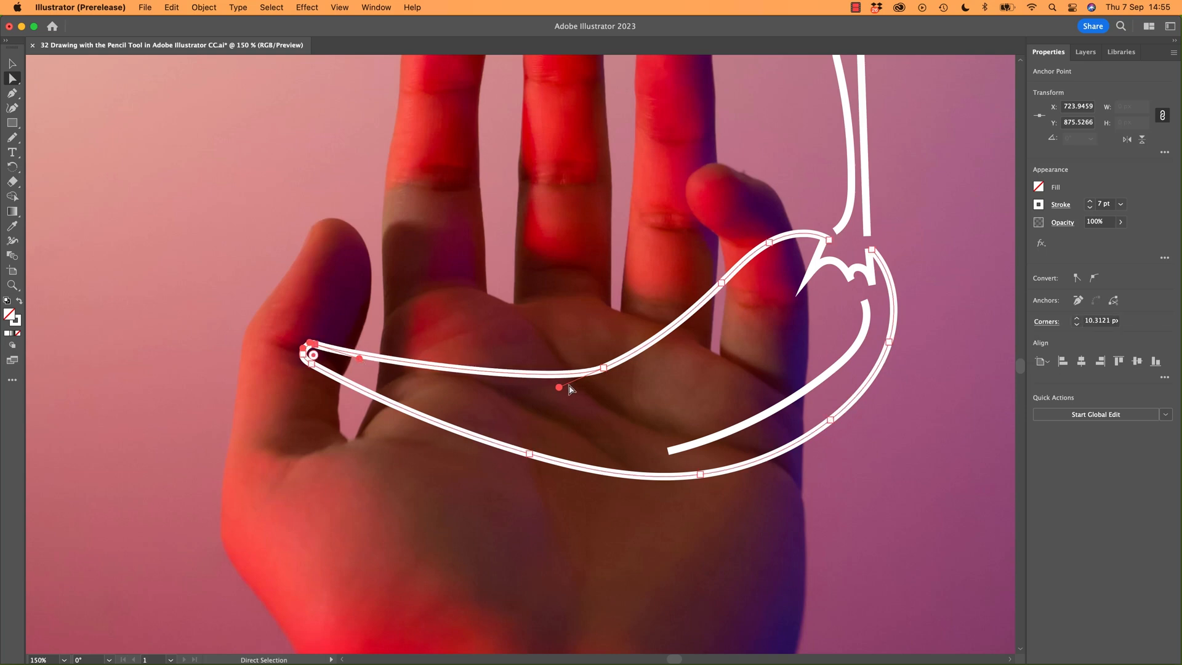
{"action": "left_click_drag", "start_coordinate": [557, 388], "coordinate": [529, 394]}
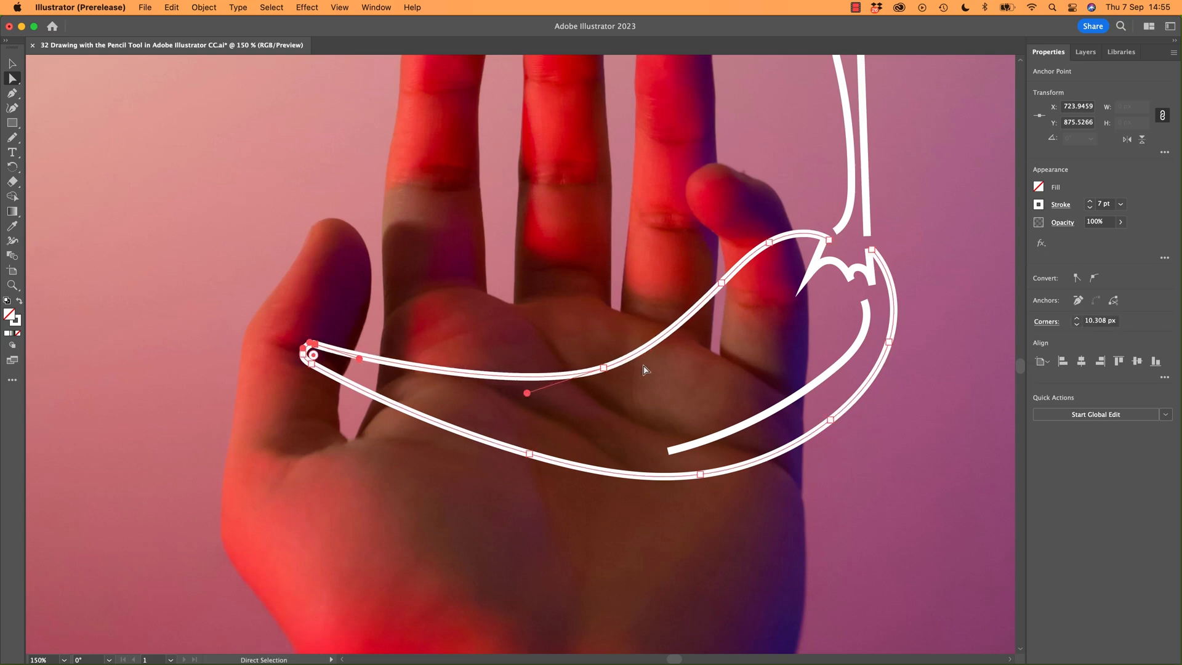
{"action": "left_click", "coordinate": [927, 495]}
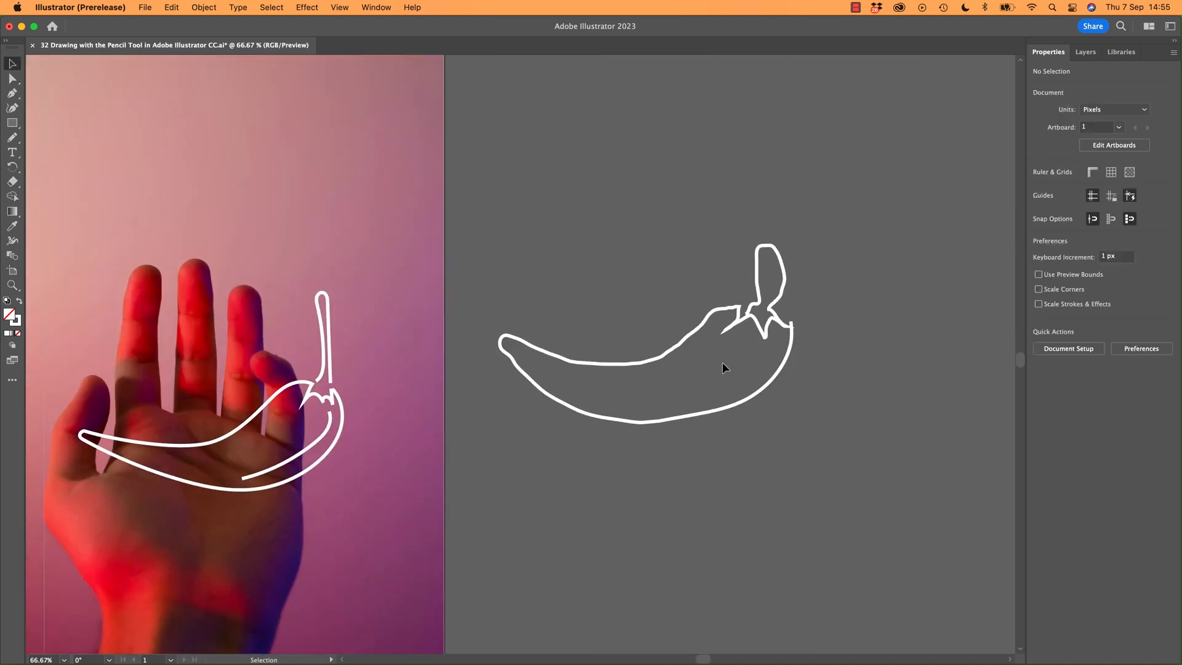
{"action": "mouse_move", "coordinate": [724, 370]}
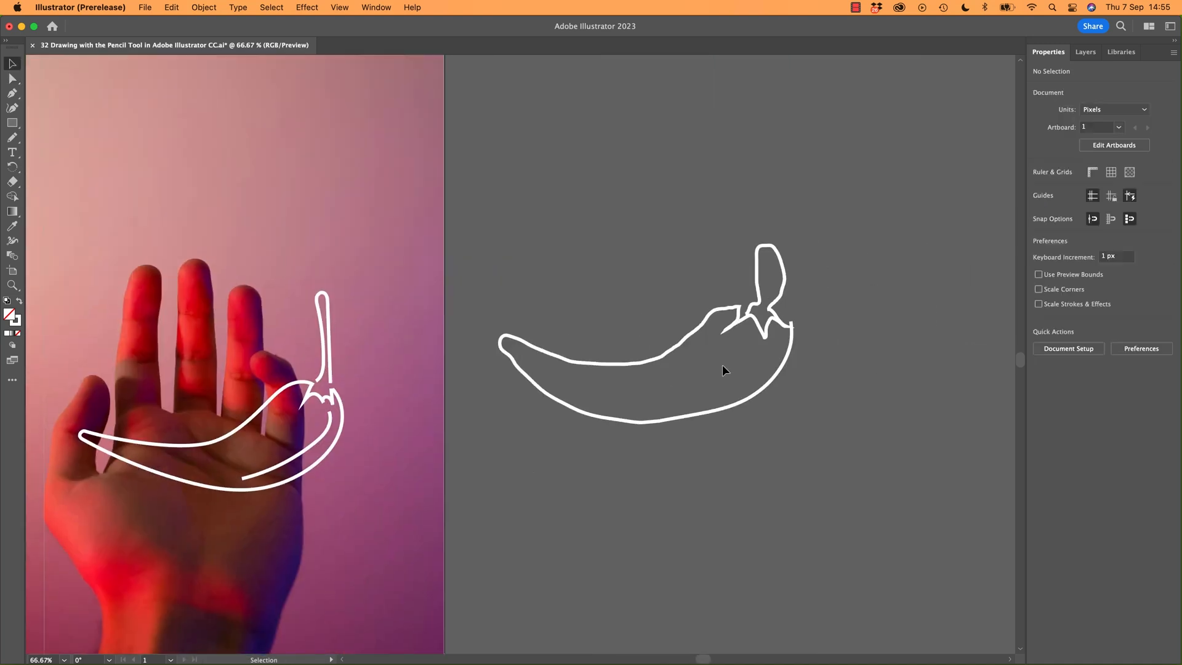
{"action": "mouse_move", "coordinate": [872, 509]}
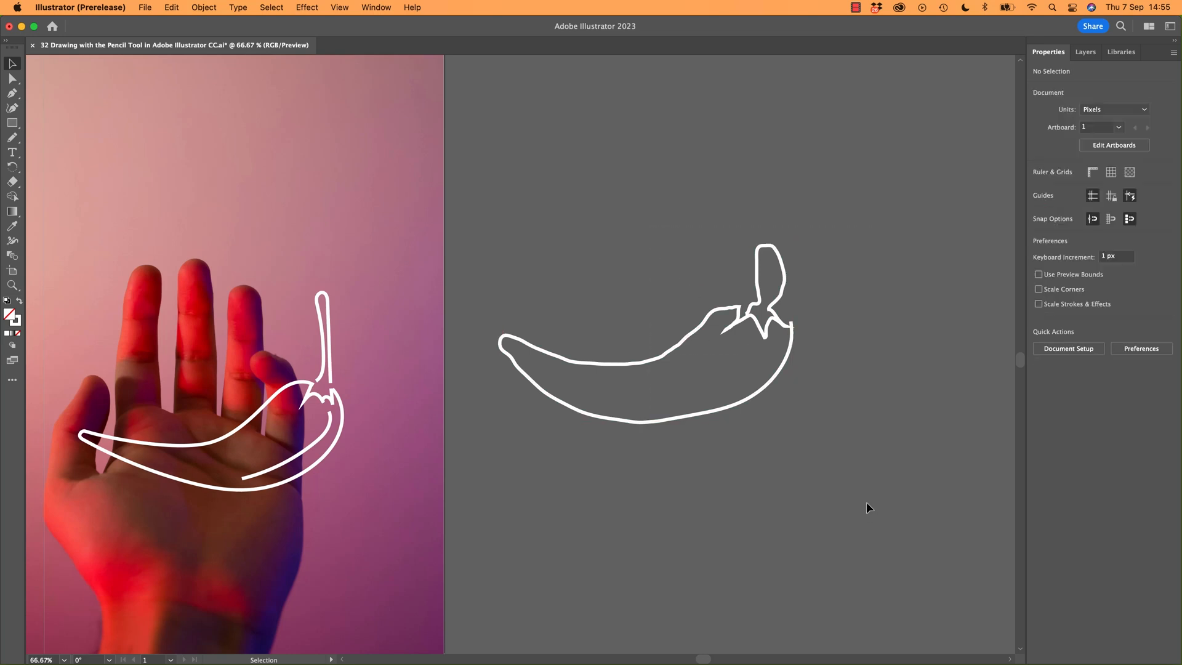
{"action": "mouse_move", "coordinate": [462, 552]}
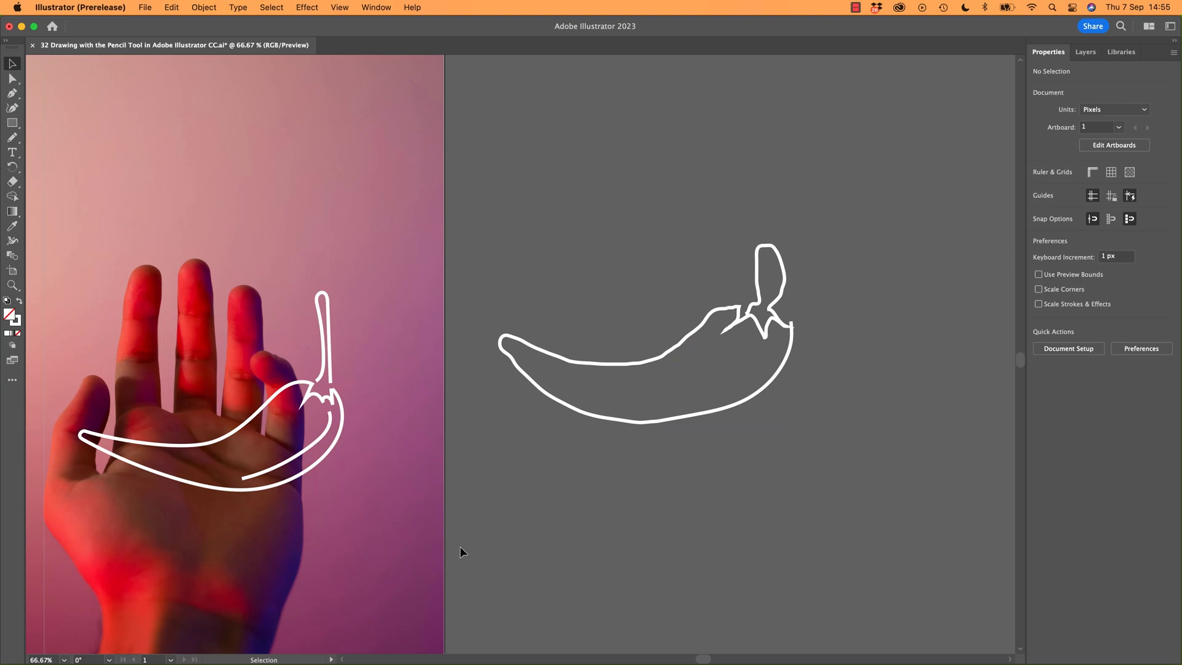